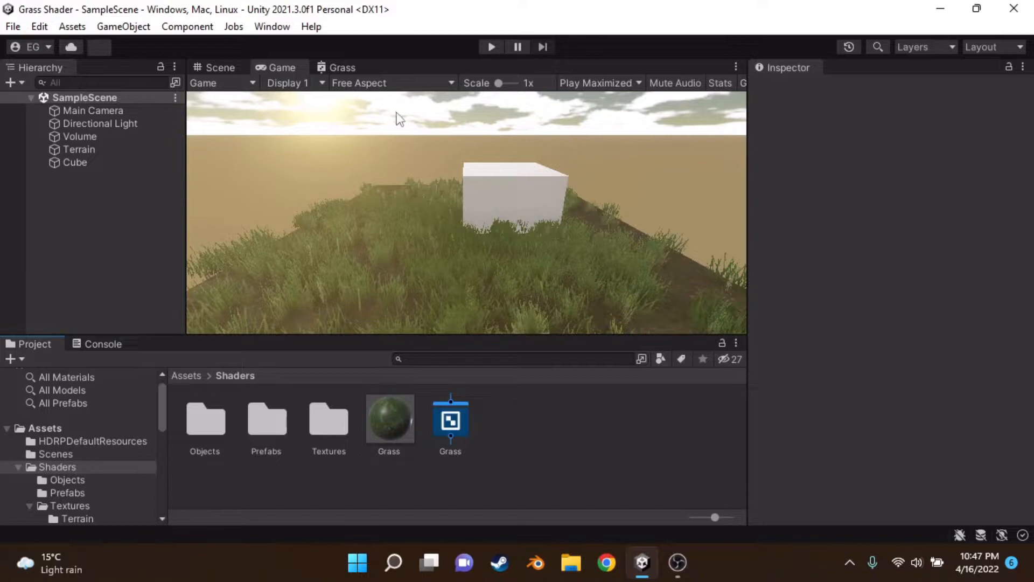
Inspect the Main Camera and Terrain in the Hierarchy, then select the Cube
click(93, 110)
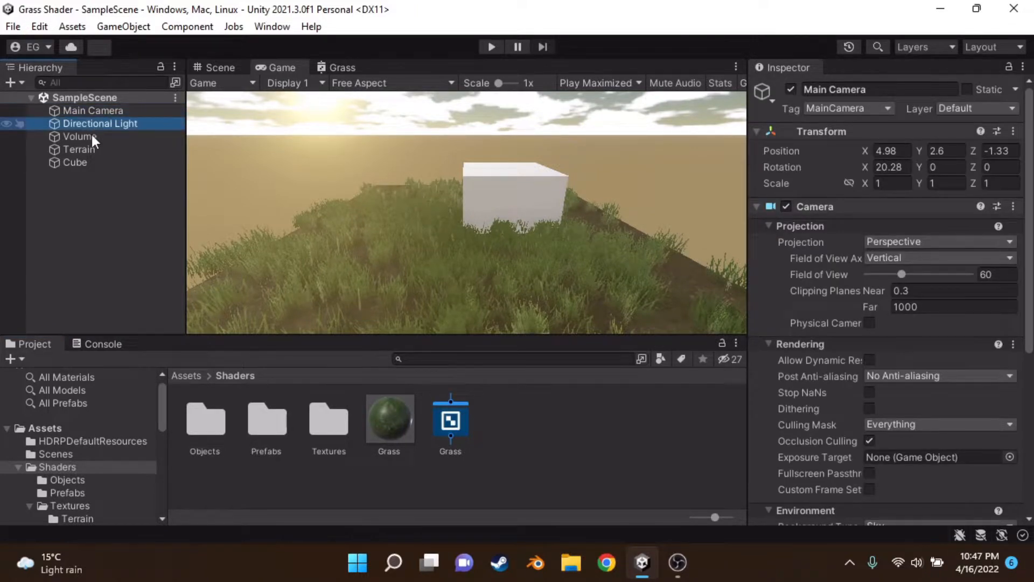
click(74, 162)
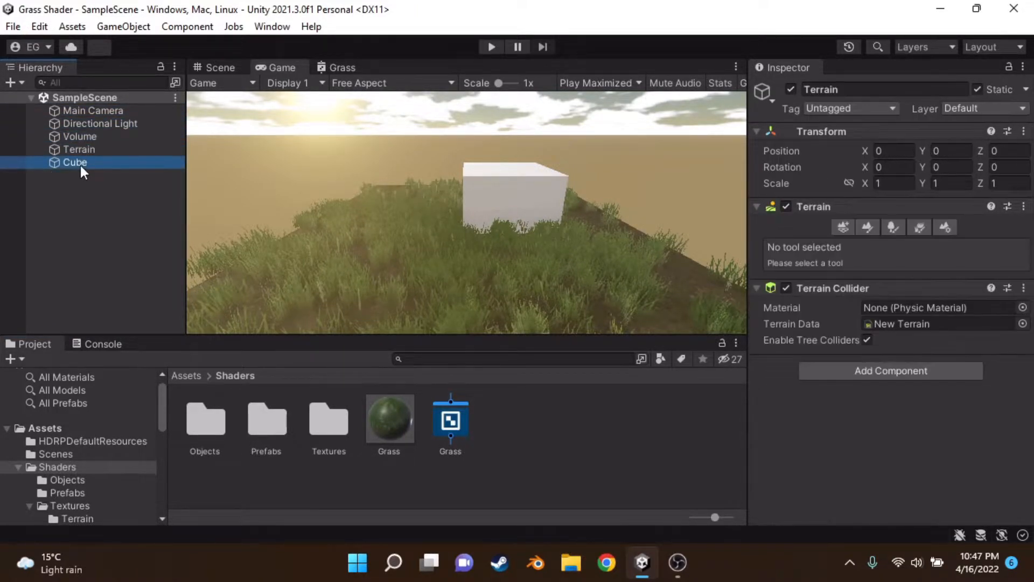
click(220, 67)
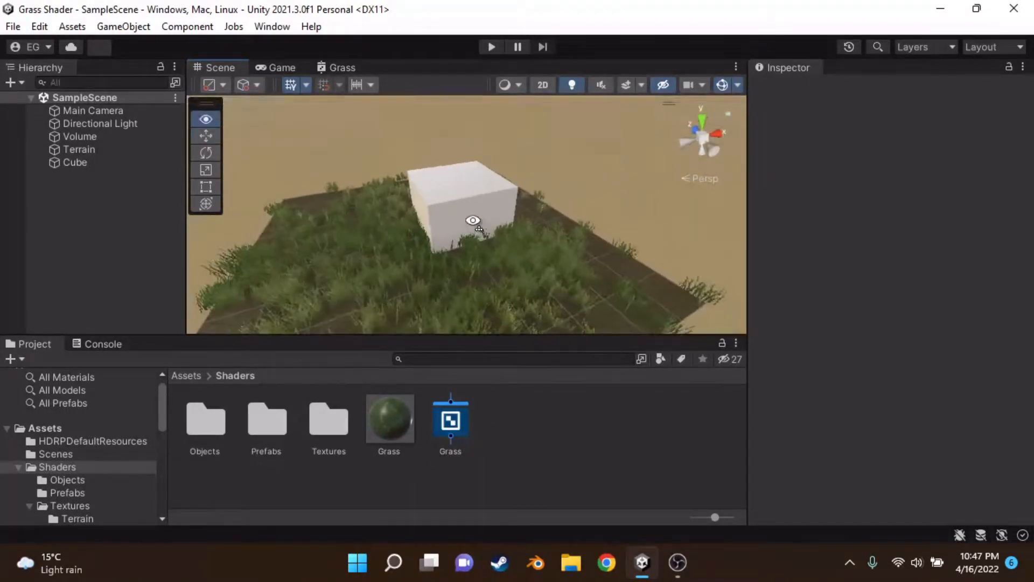
Review the Main Camera, the global Volume's effects and the Cube in the Inspector
click(93, 110)
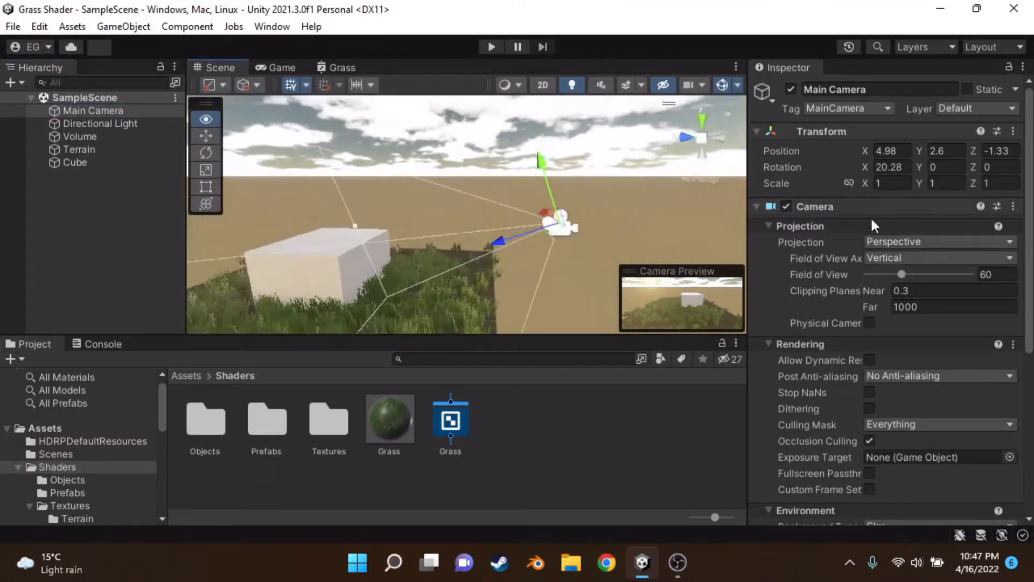
click(100, 123)
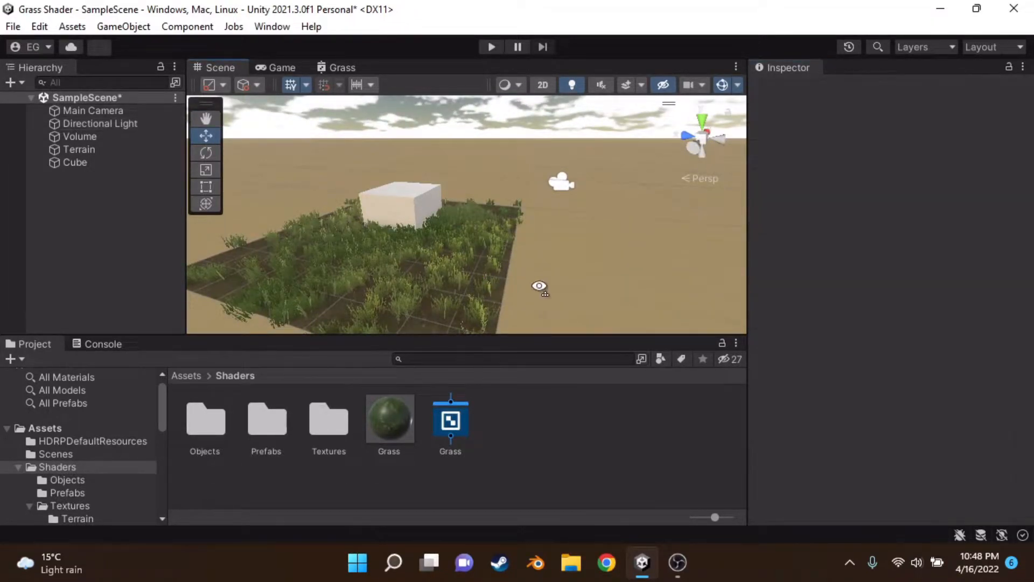
click(79, 136)
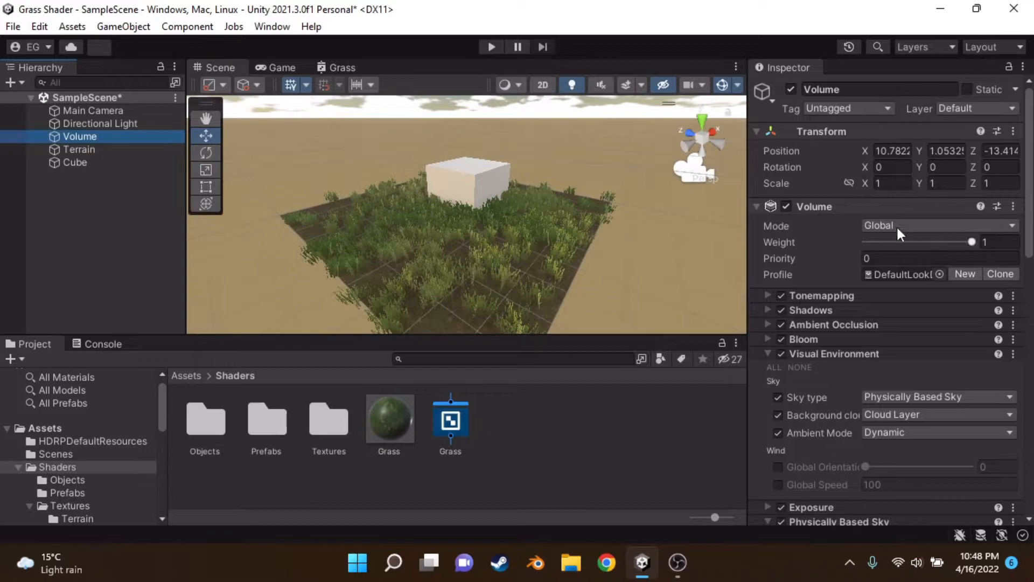
scroll(down, 3)
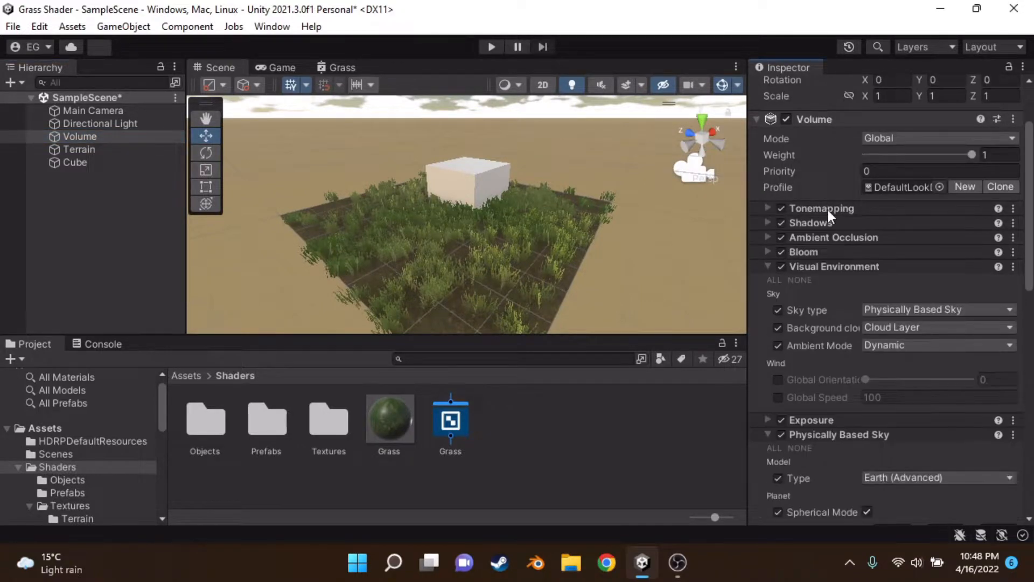
mouse_move(798, 228)
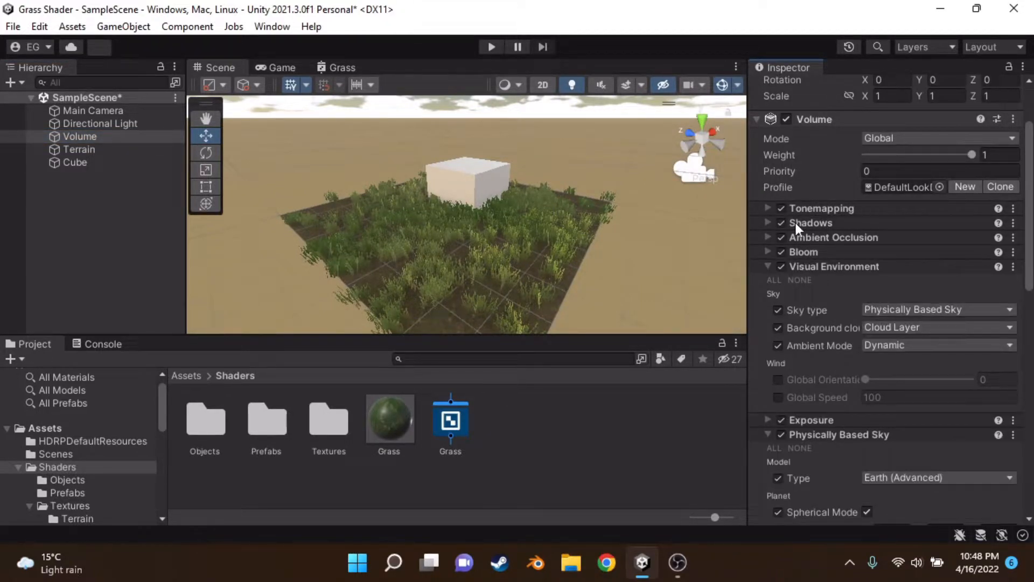
scroll(down, 3)
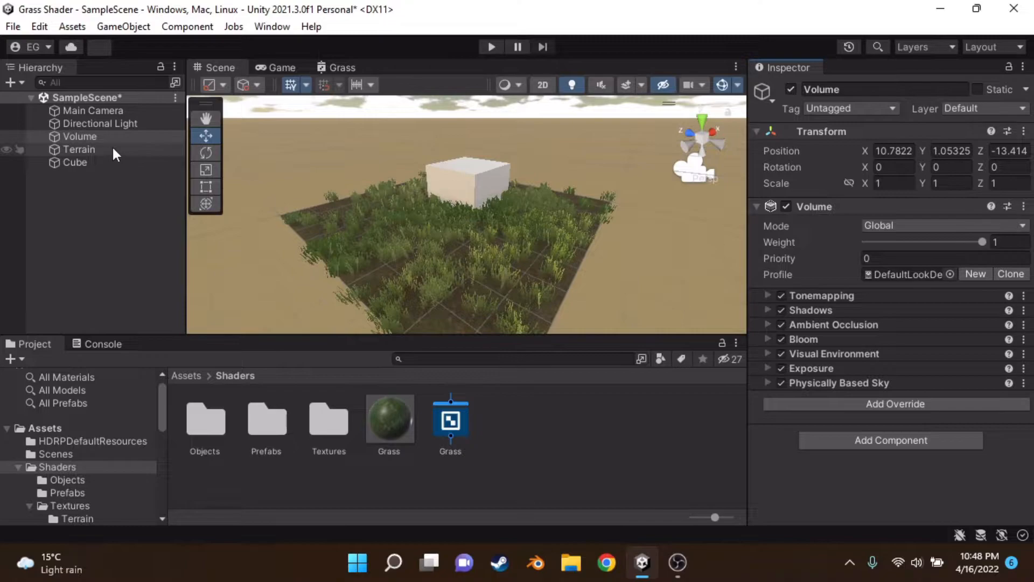
click(77, 148)
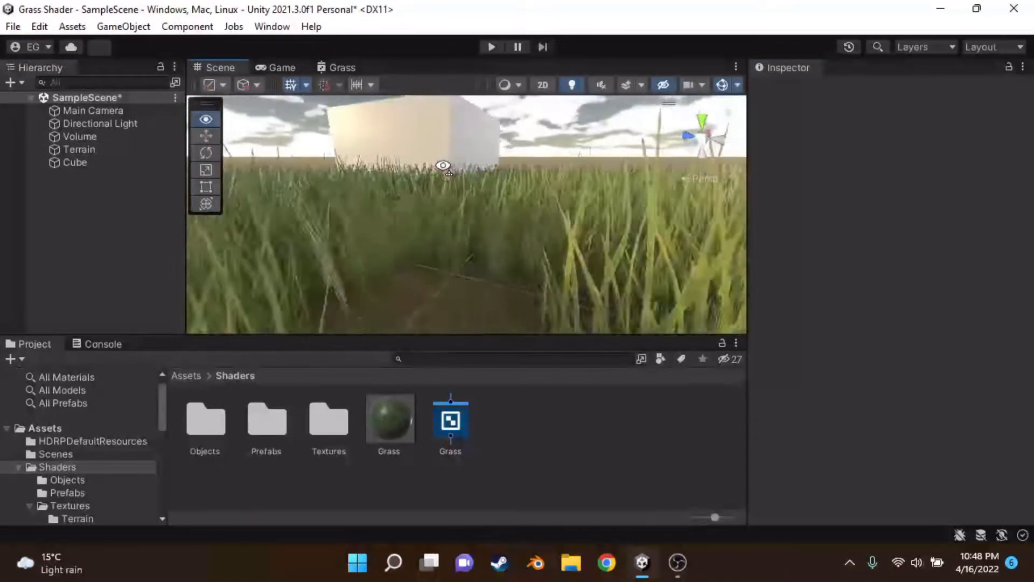
click(75, 162)
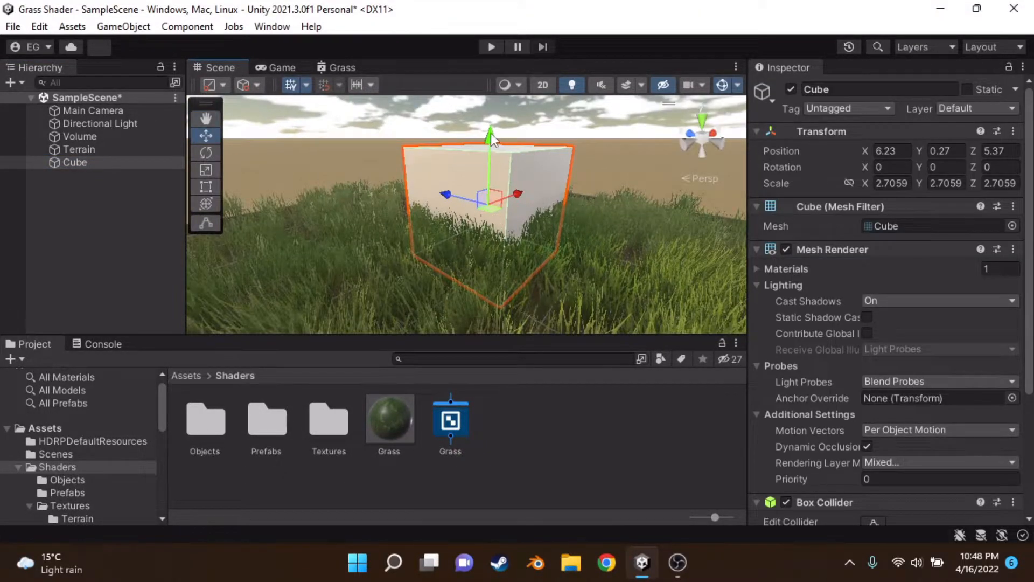
mouse_move(292, 158)
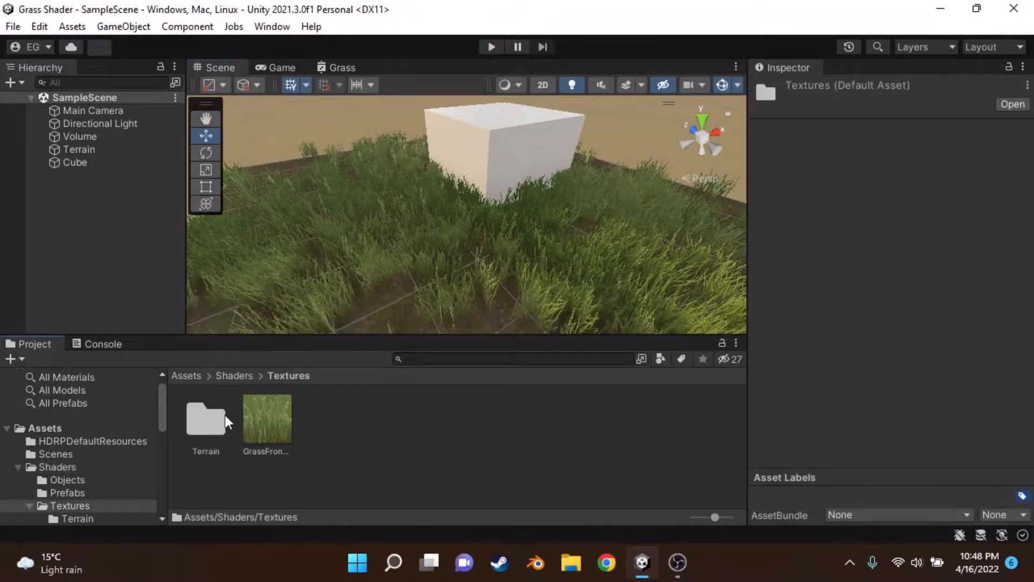
Browse the Terrain textures folder, view the forest ground albedo, and return to the Shaders folder
click(267, 419)
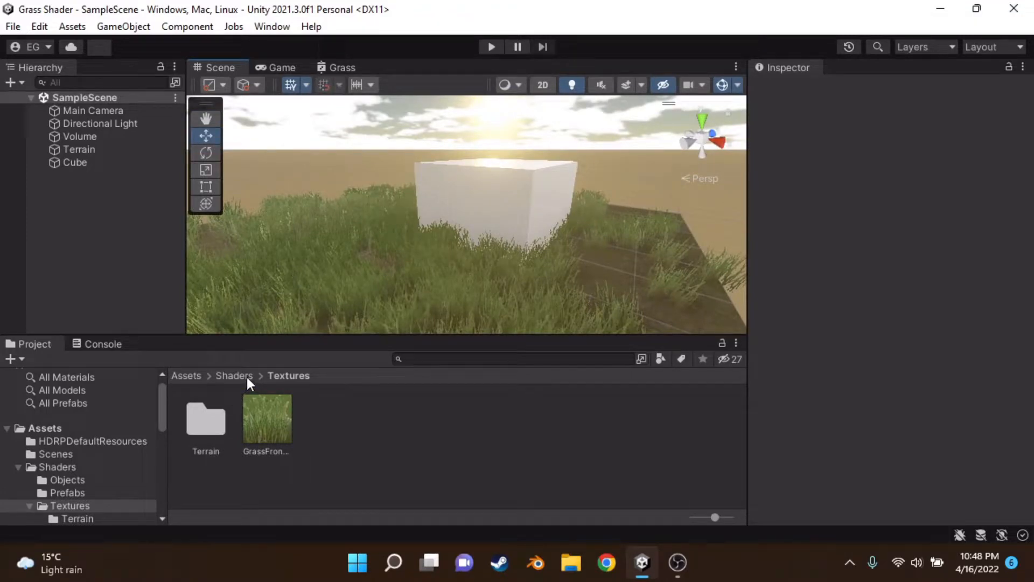
double_click(205, 419)
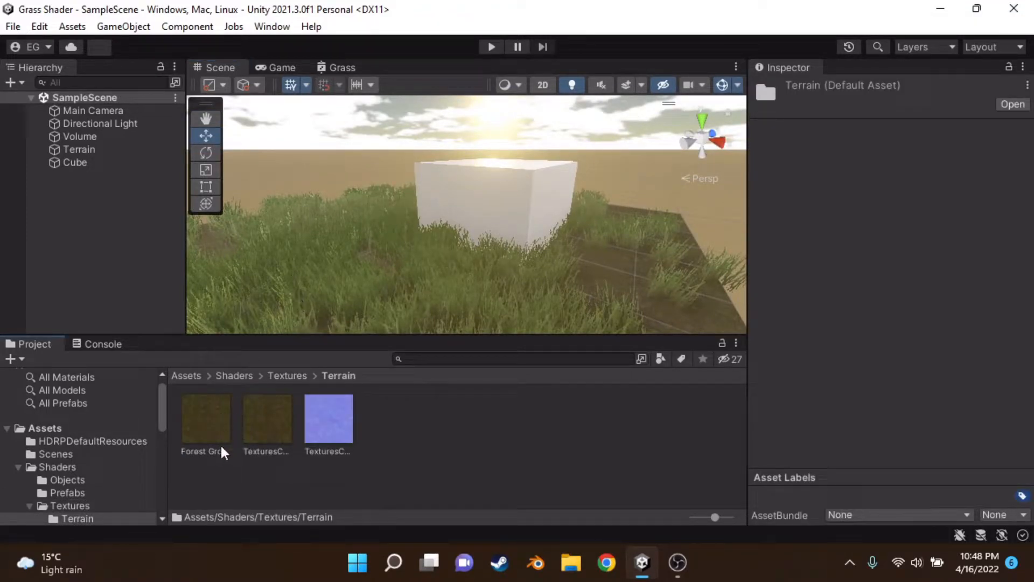
click(205, 417)
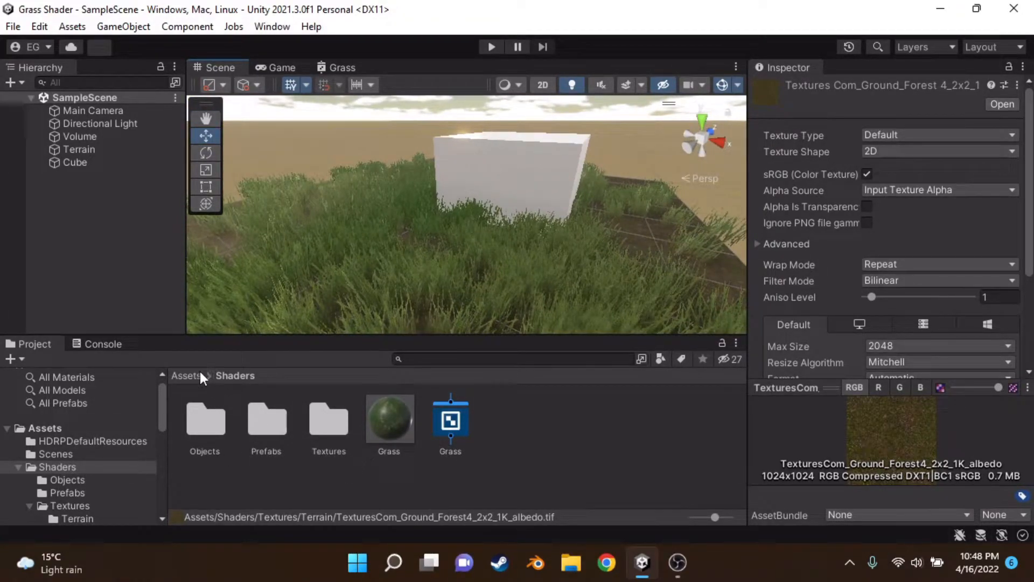
click(188, 375)
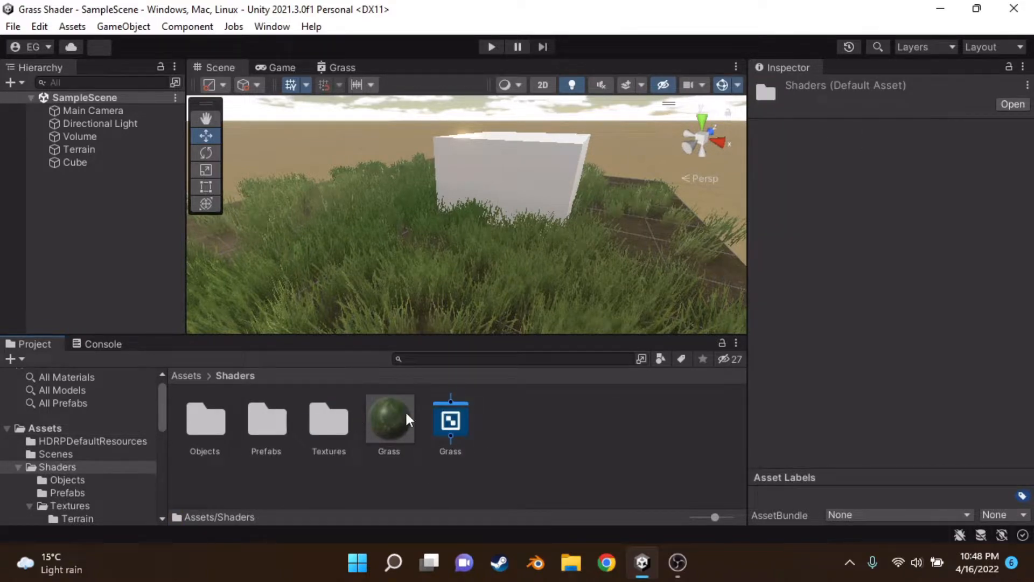
Review the Grass material's exposed properties, then open the Grass Shader Graph asset
click(389, 410)
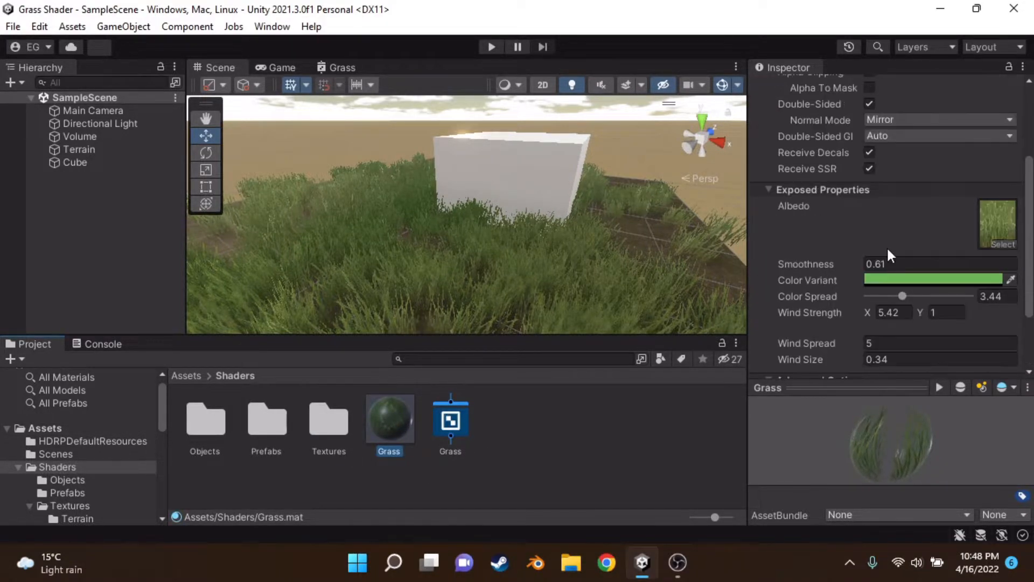
scroll(down, 3)
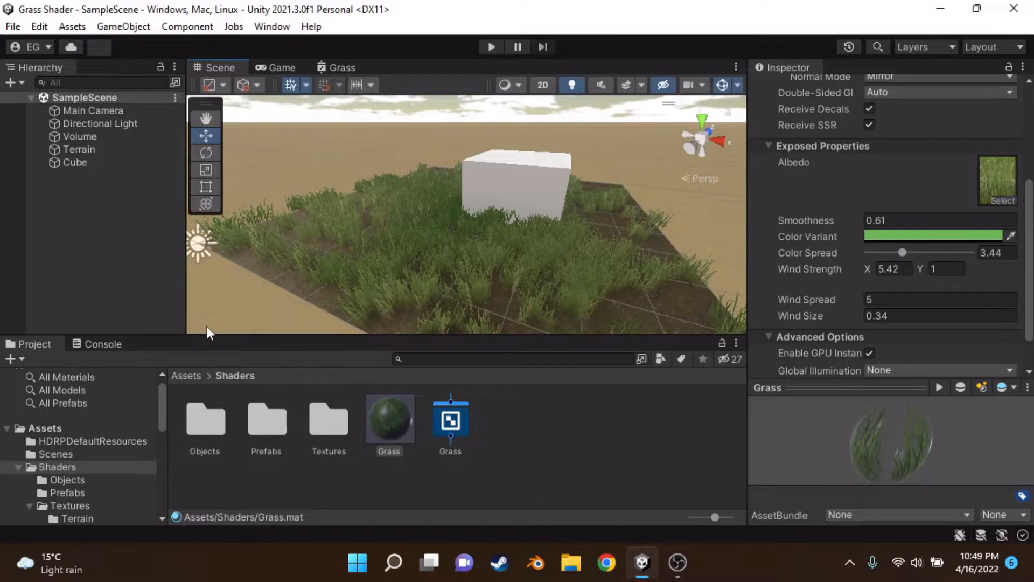
click(450, 418)
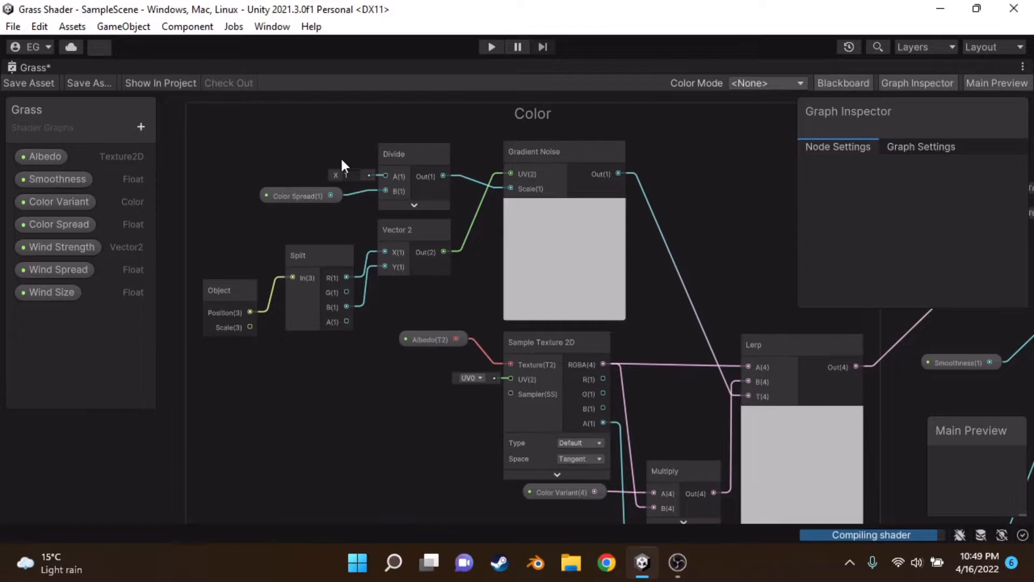
Select the Color Spread node and its Blackboard property to see its 0.01–10 slider range
click(58, 225)
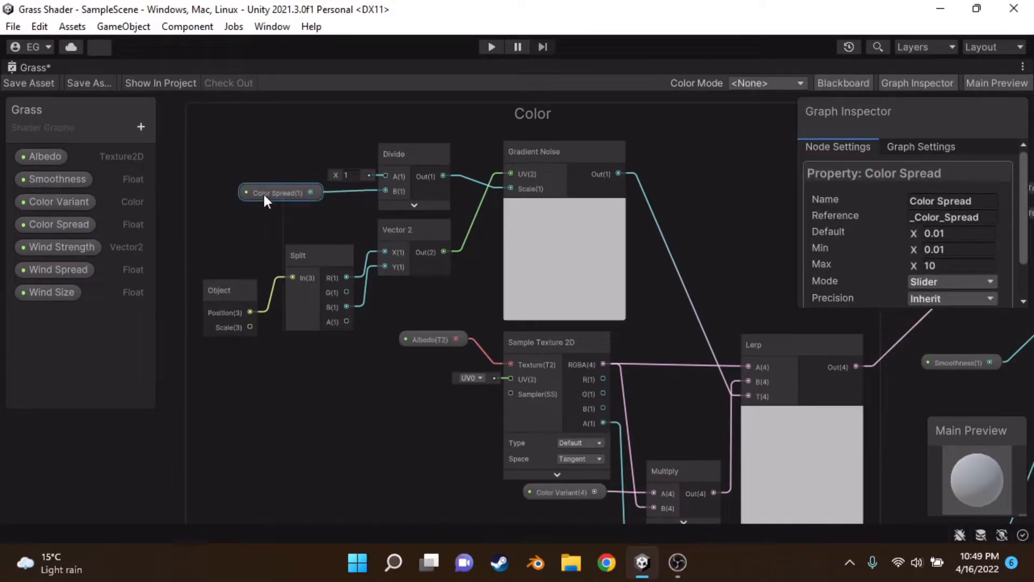
click(58, 224)
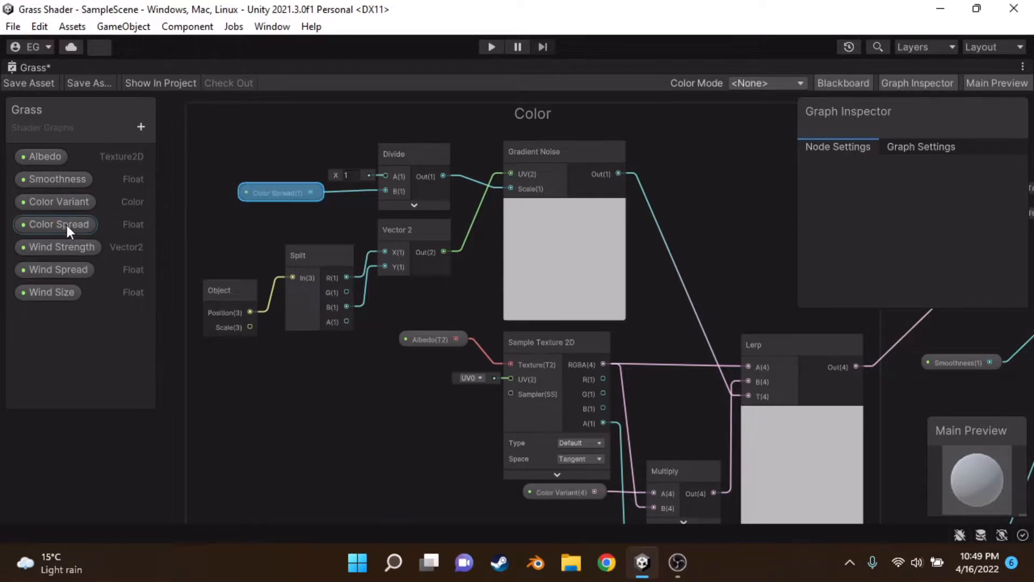
click(58, 201)
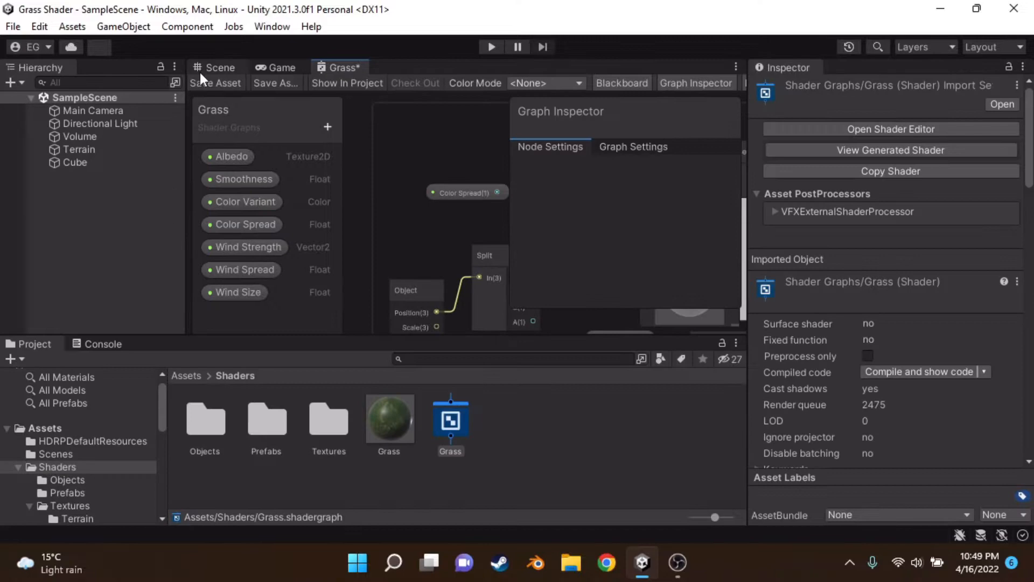
On the Grass material, try Color Spread high and near zero, settling at about 3.66
click(389, 417)
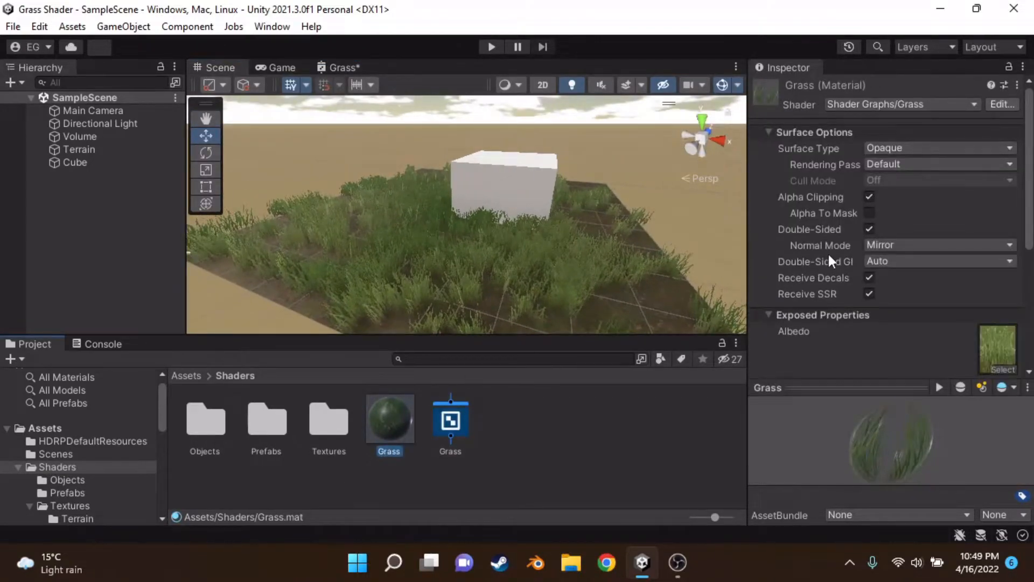
scroll(down, 3)
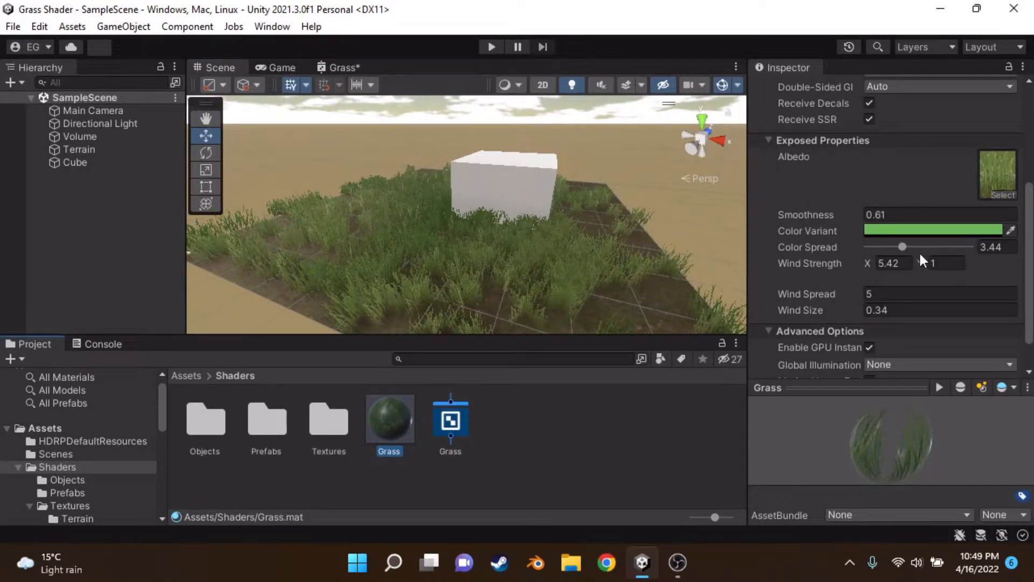
drag(903, 246, 915, 246)
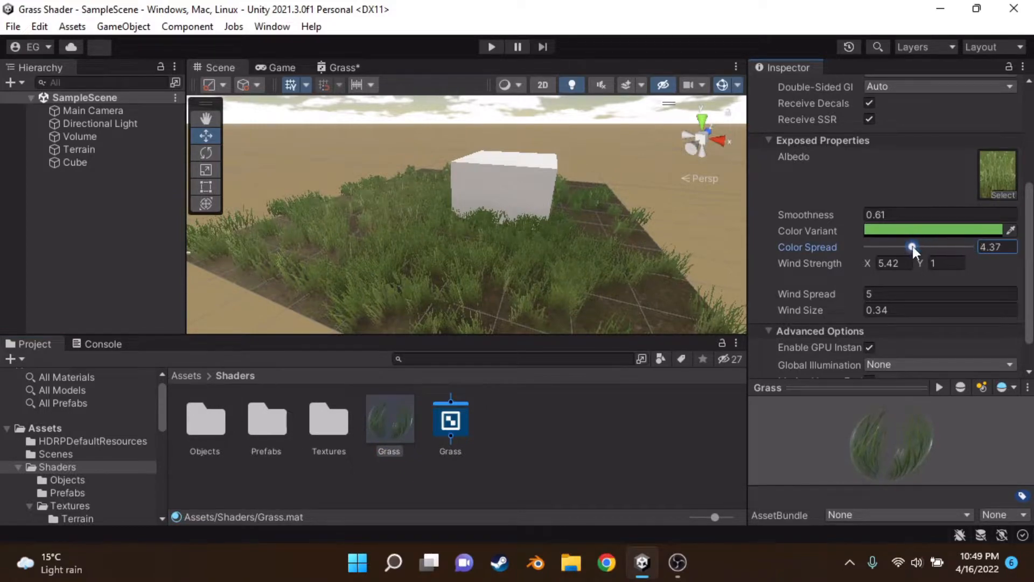
drag(913, 247, 870, 247)
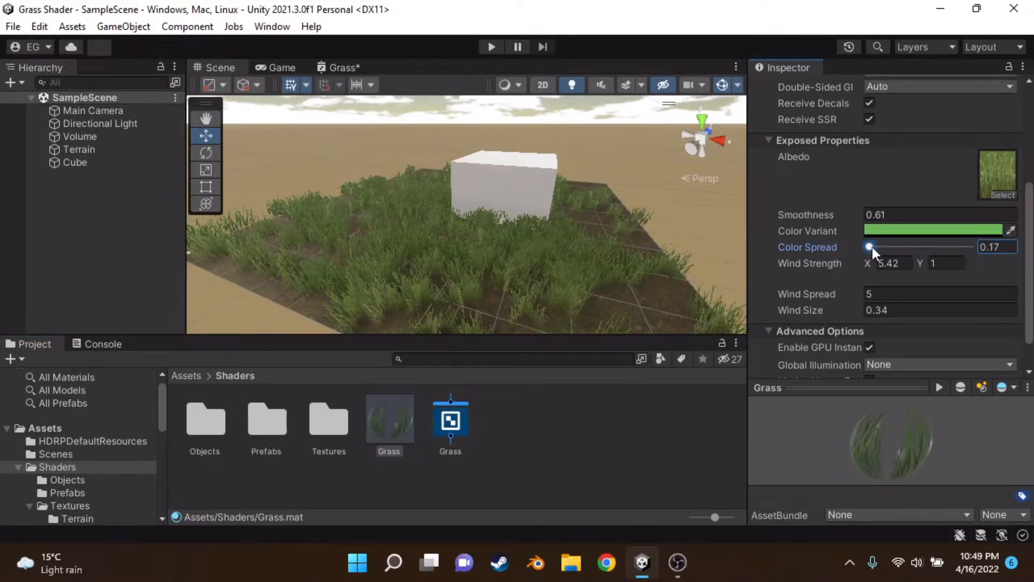
drag(870, 247, 907, 247)
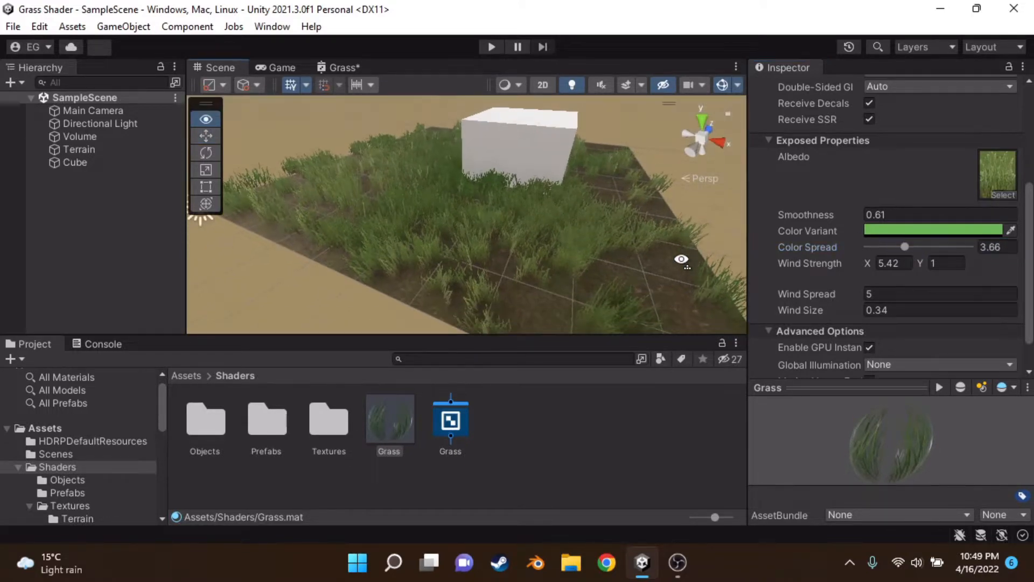
Recolour the Color Variant to bright green 3DFF00 in the colour picker
click(998, 174)
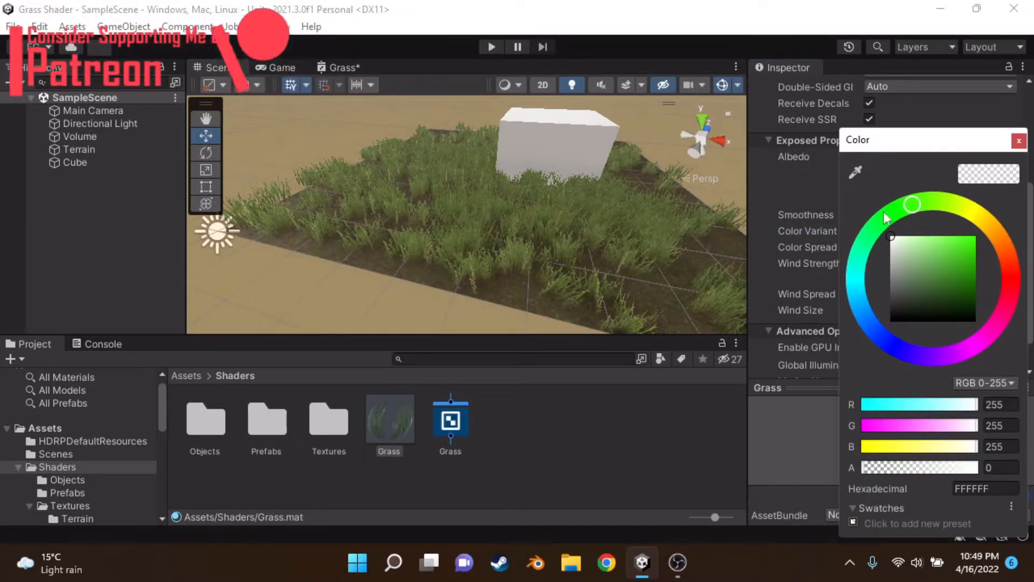
drag(913, 205, 975, 236)
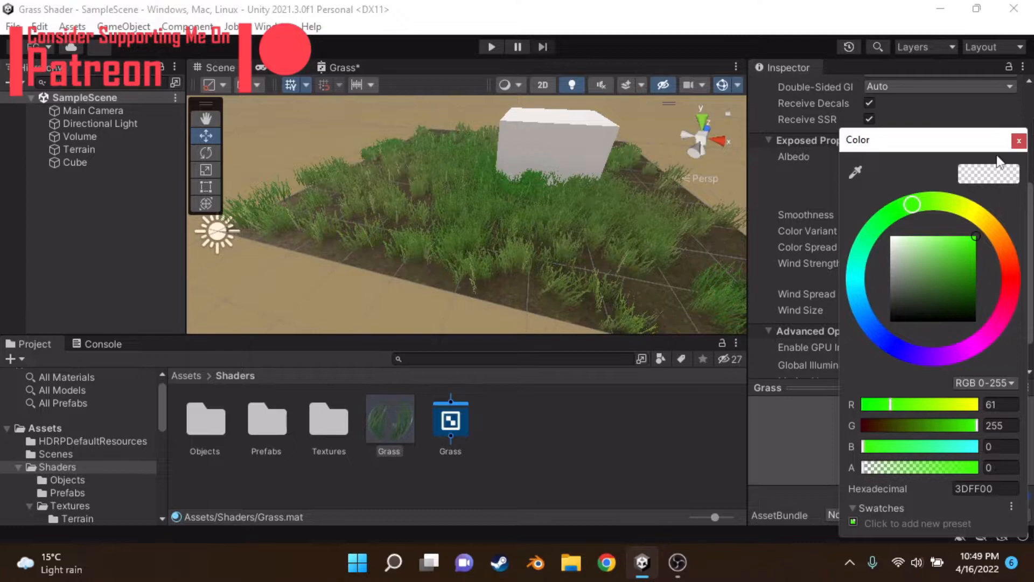
click(938, 257)
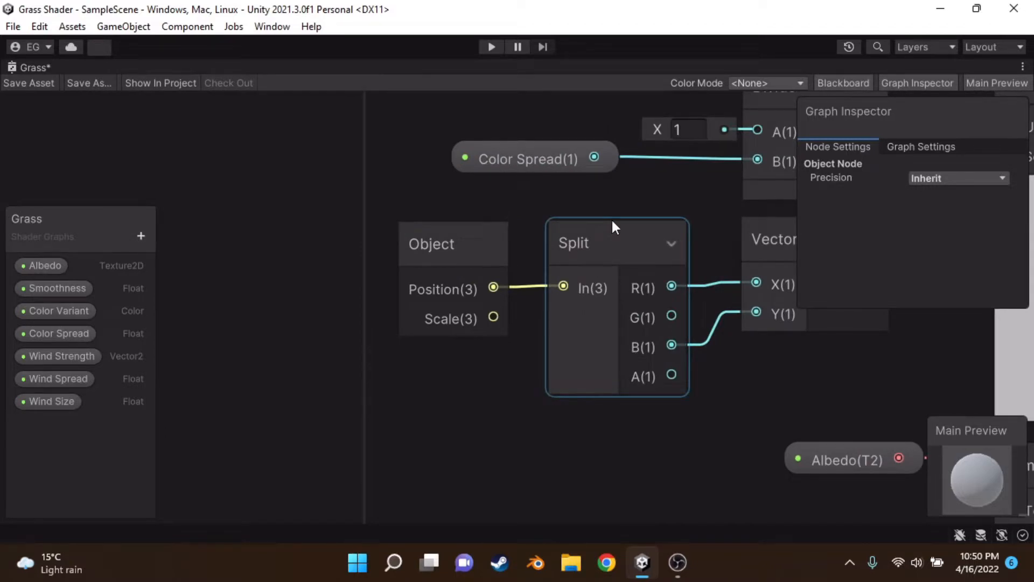
click(586, 186)
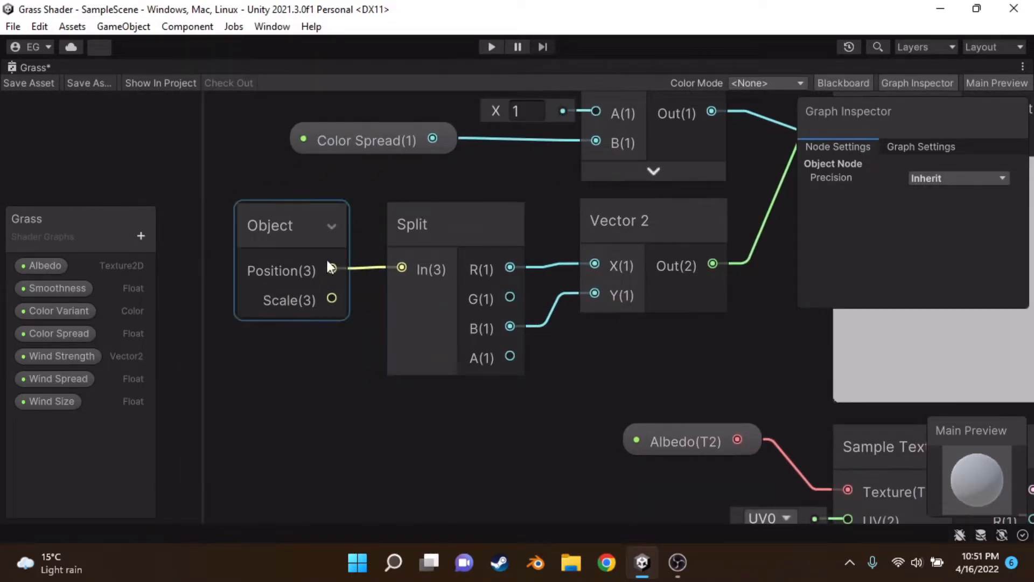
click(455, 224)
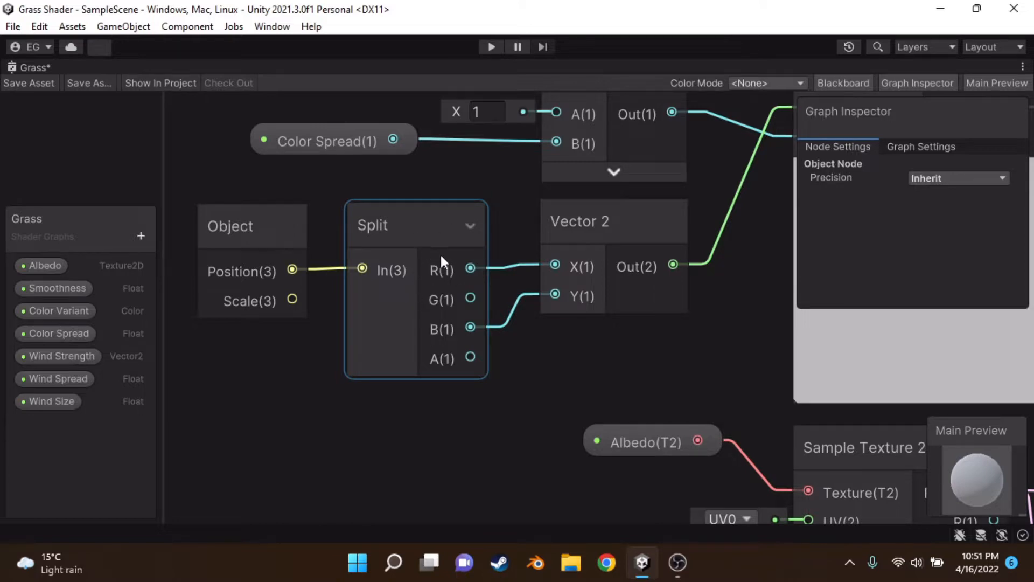
mouse_move(425, 271)
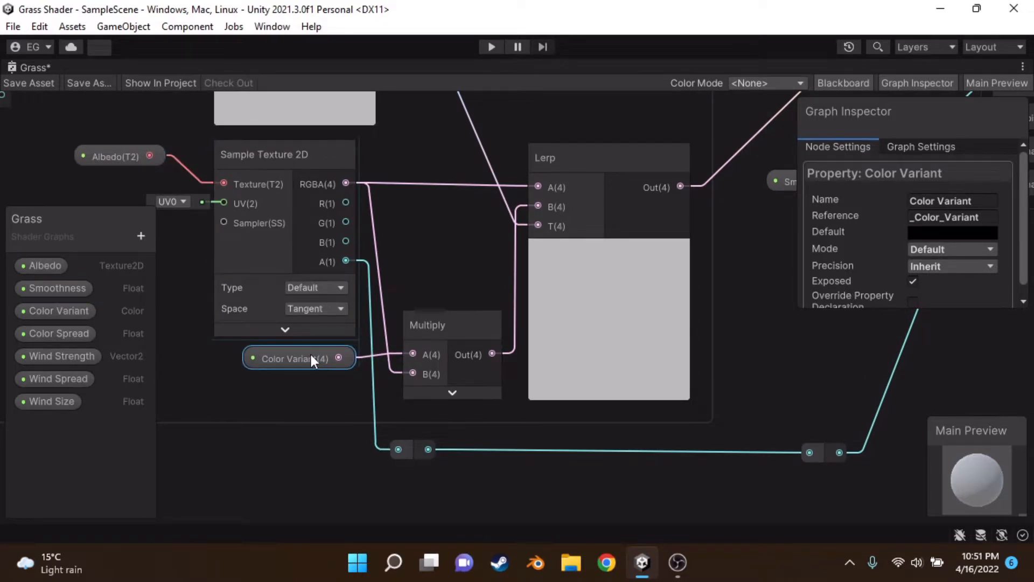
click(28, 83)
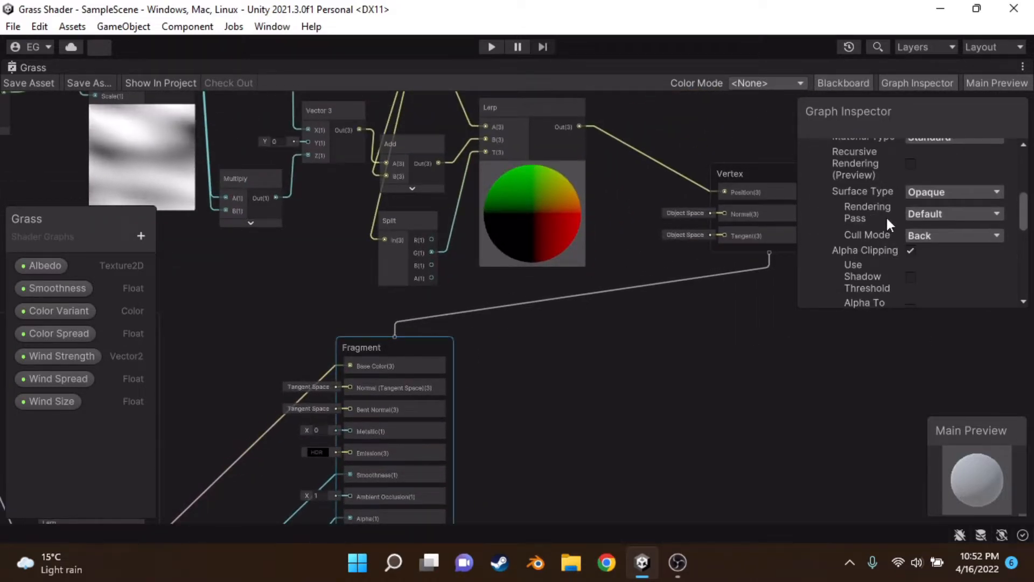
scroll(down, 3)
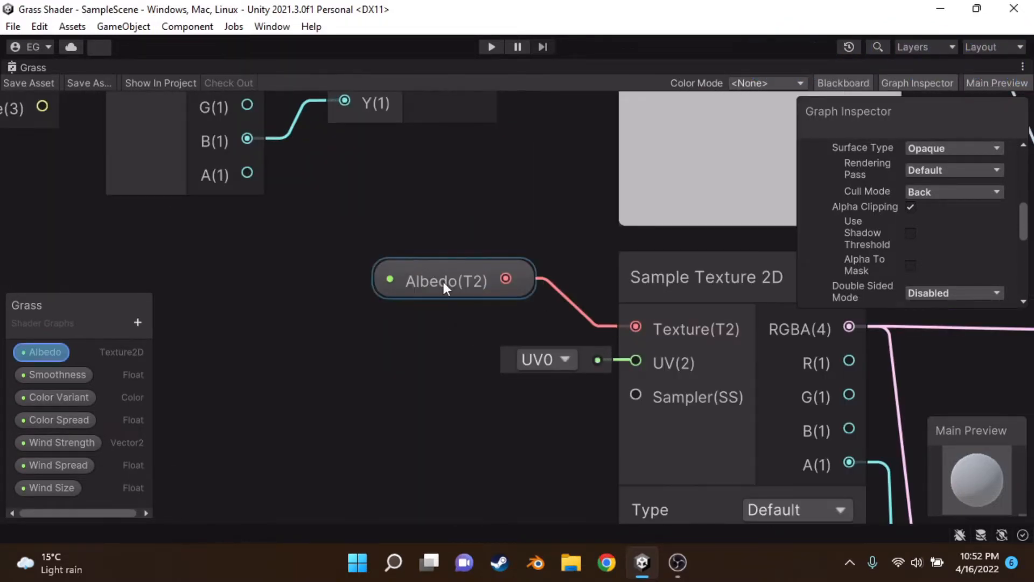
drag(446, 280, 454, 319)
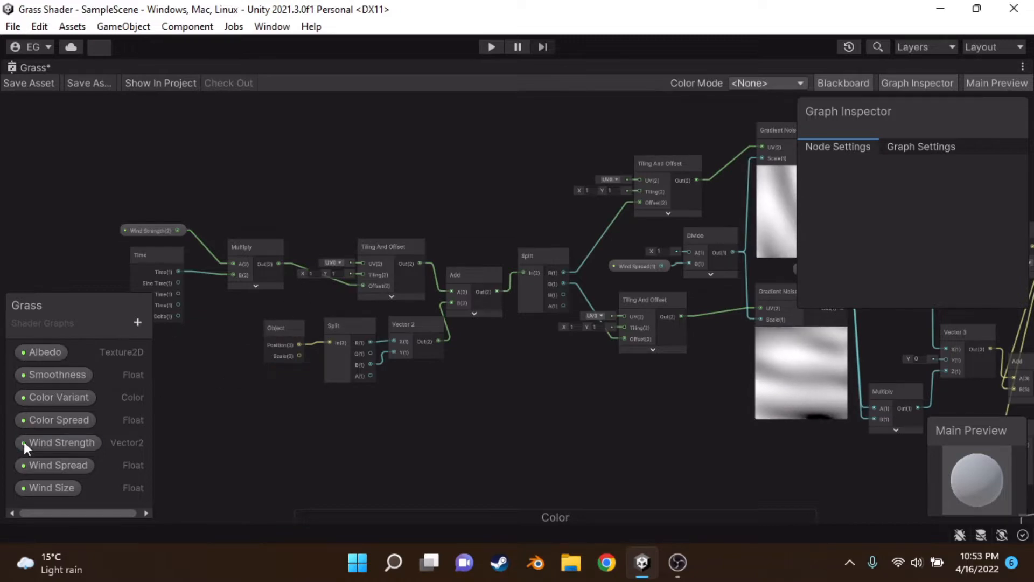
click(61, 442)
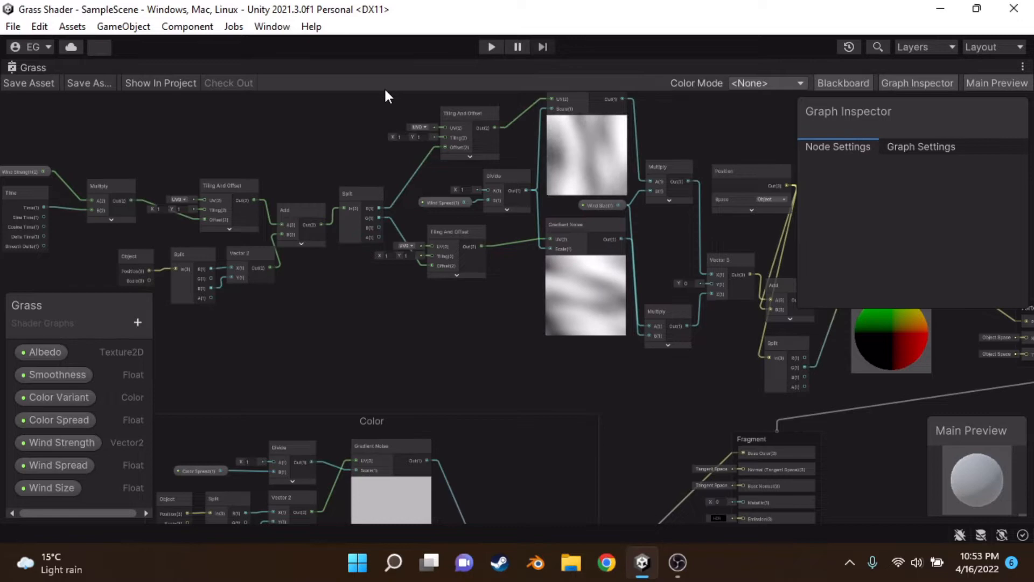
drag(386, 96, 413, 207)
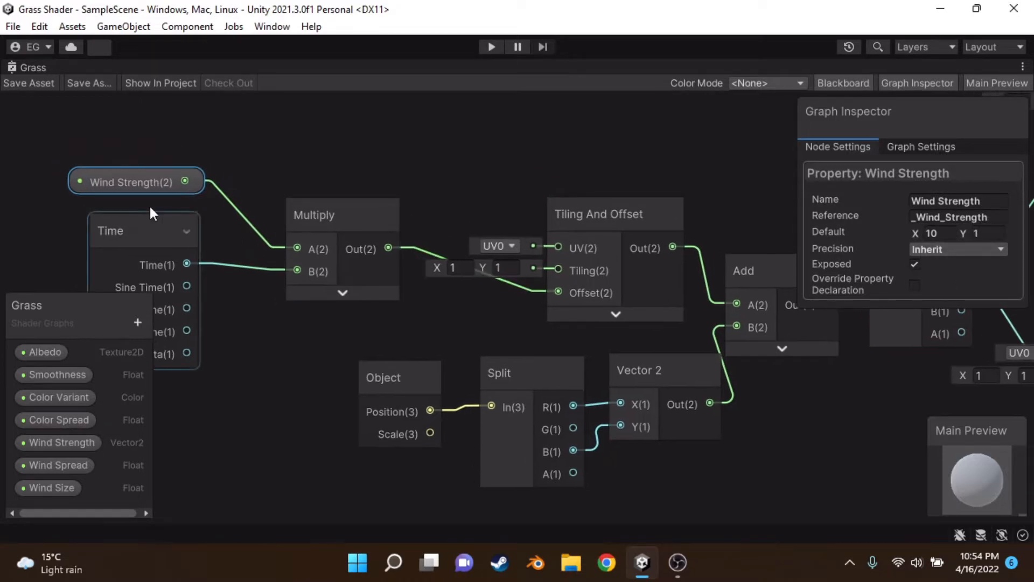
mouse_move(113, 268)
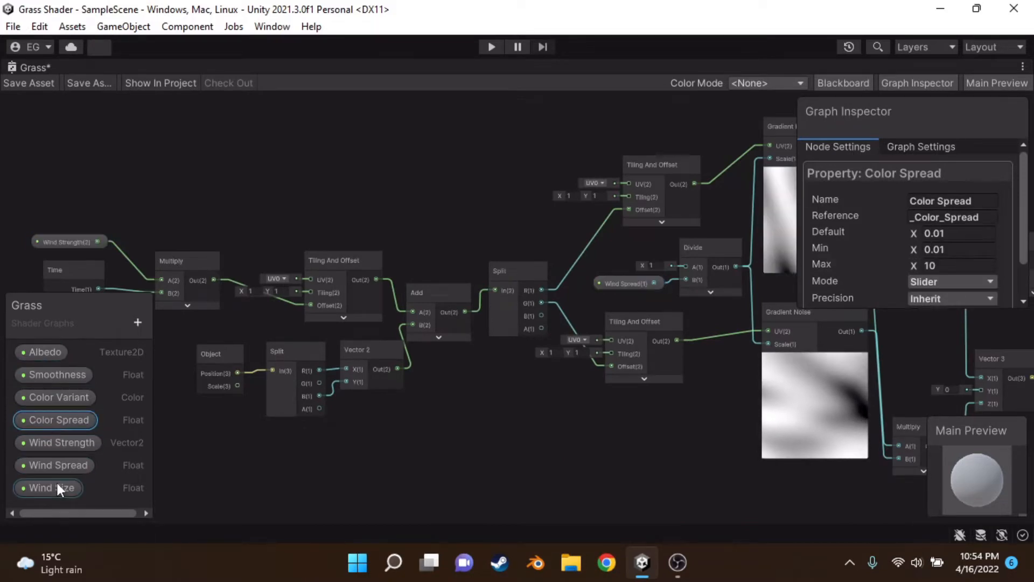
click(61, 442)
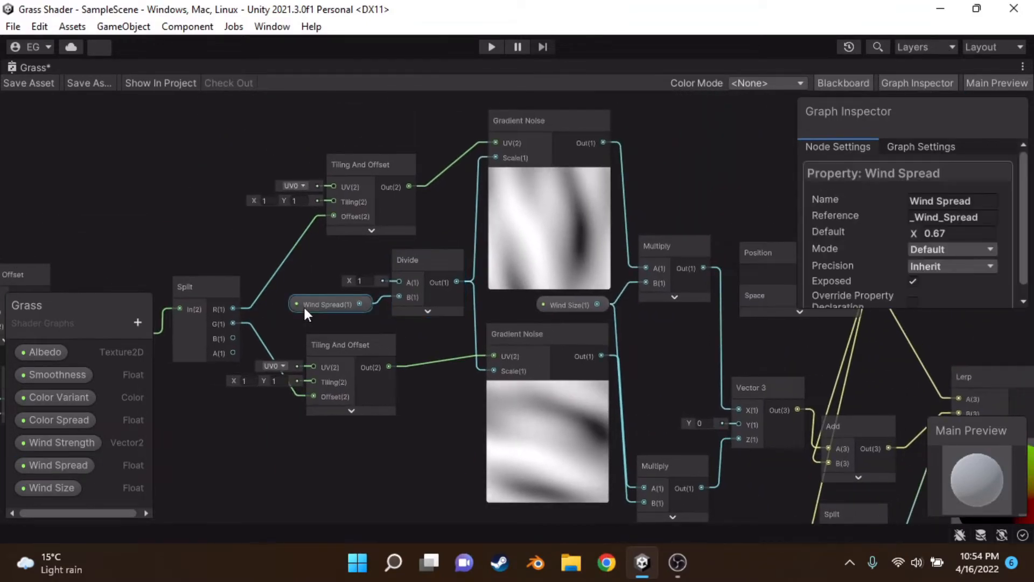
text(4.27)
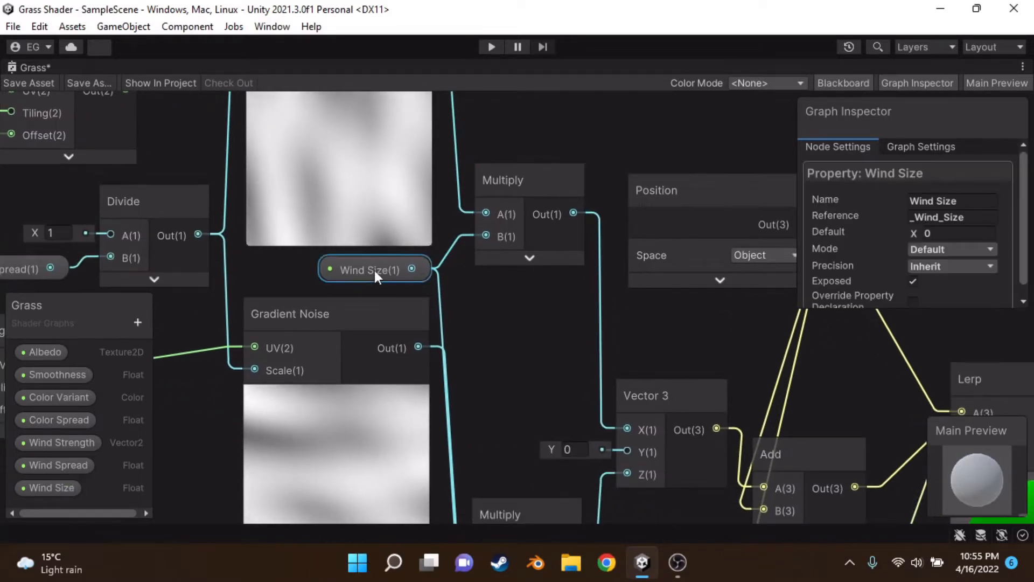
click(496, 319)
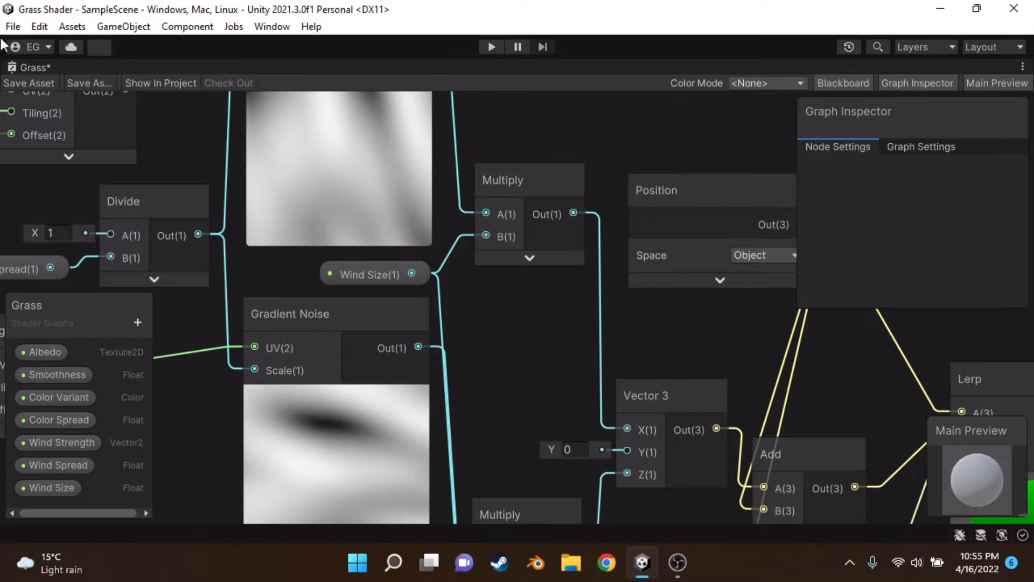
click(153, 201)
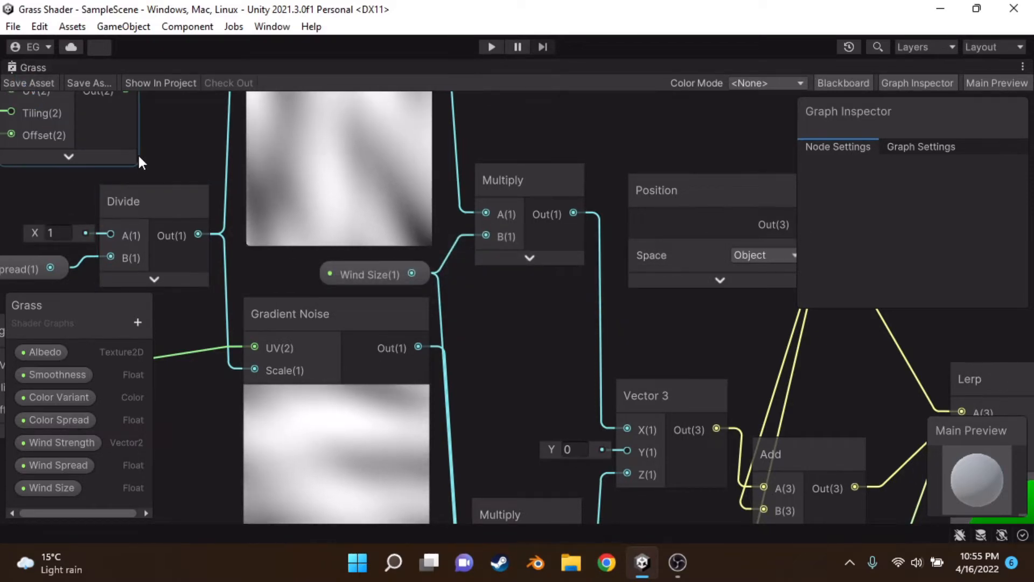
click(46, 487)
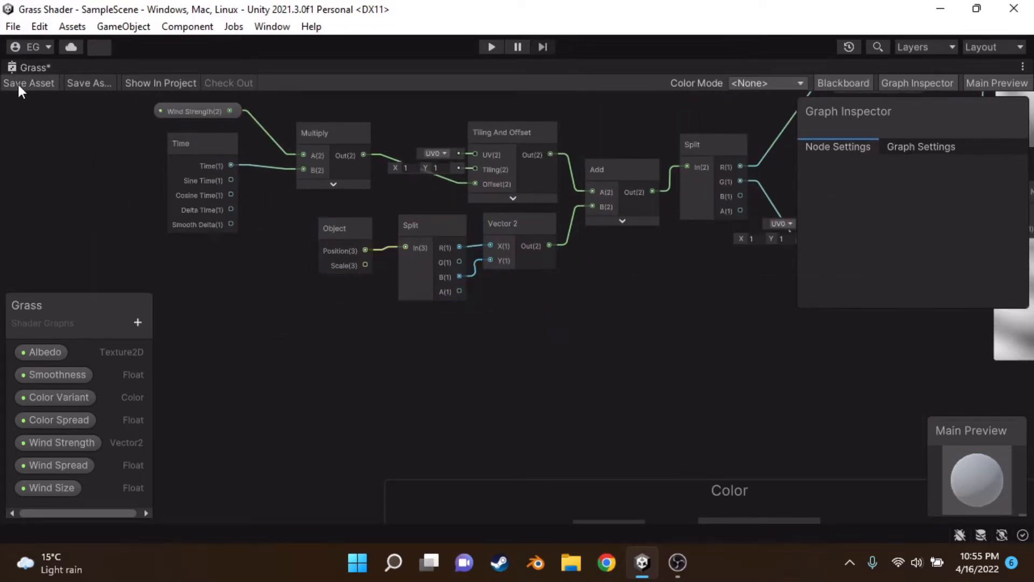
click(28, 83)
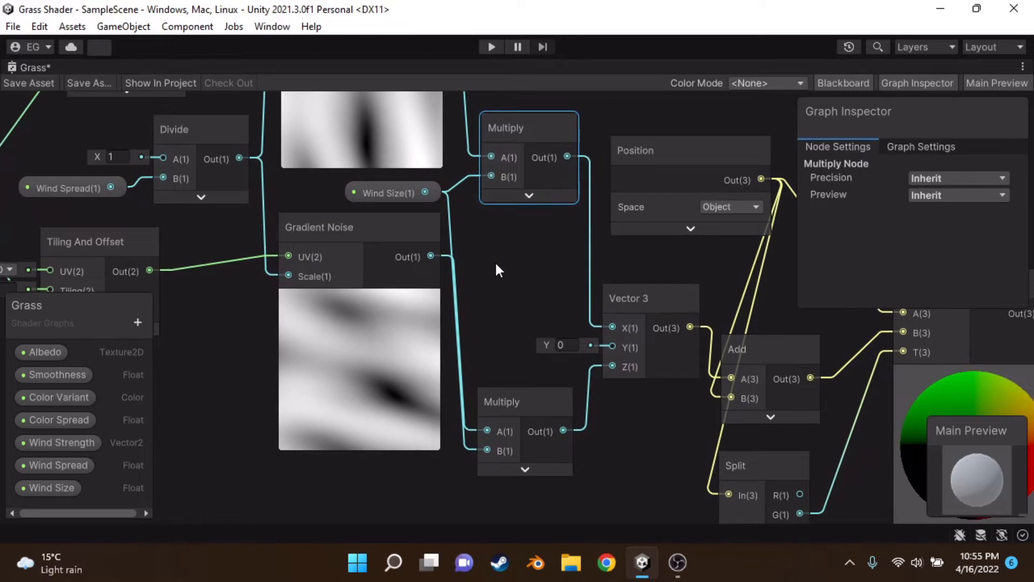
scroll(down, 3)
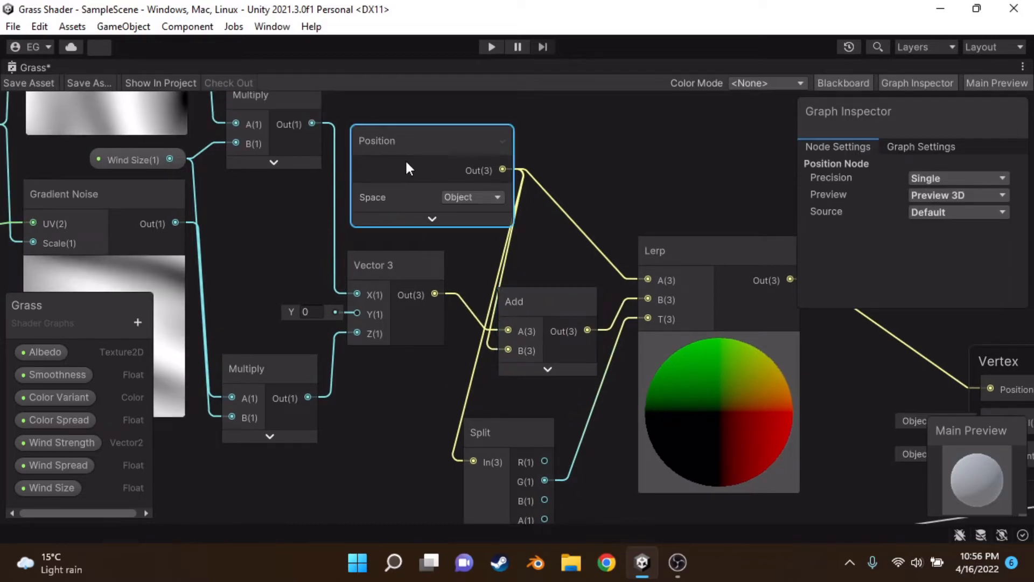
Move the Split node to sit just below the Add node in the Grass shader graph
scroll(down, 3)
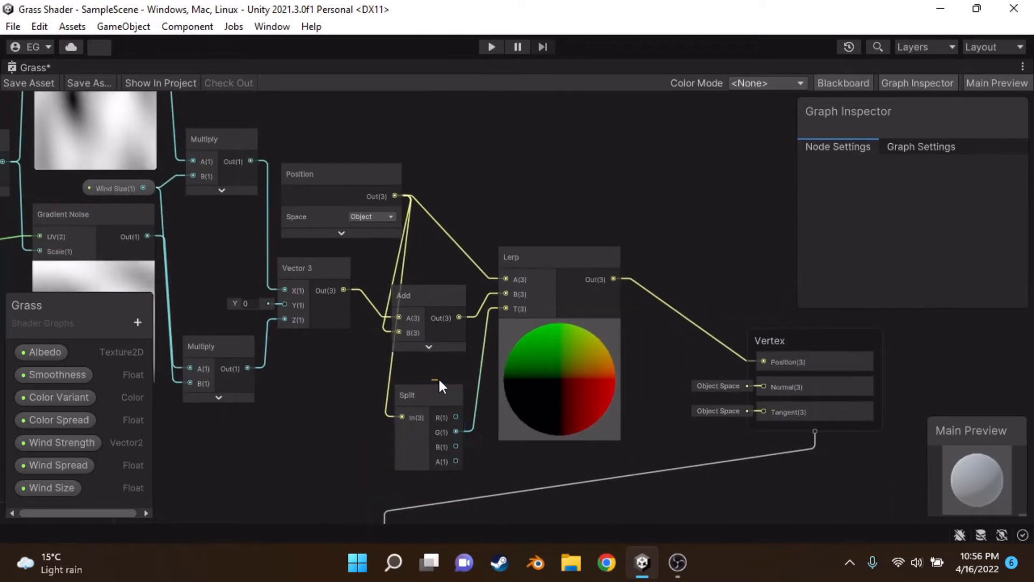
click(425, 385)
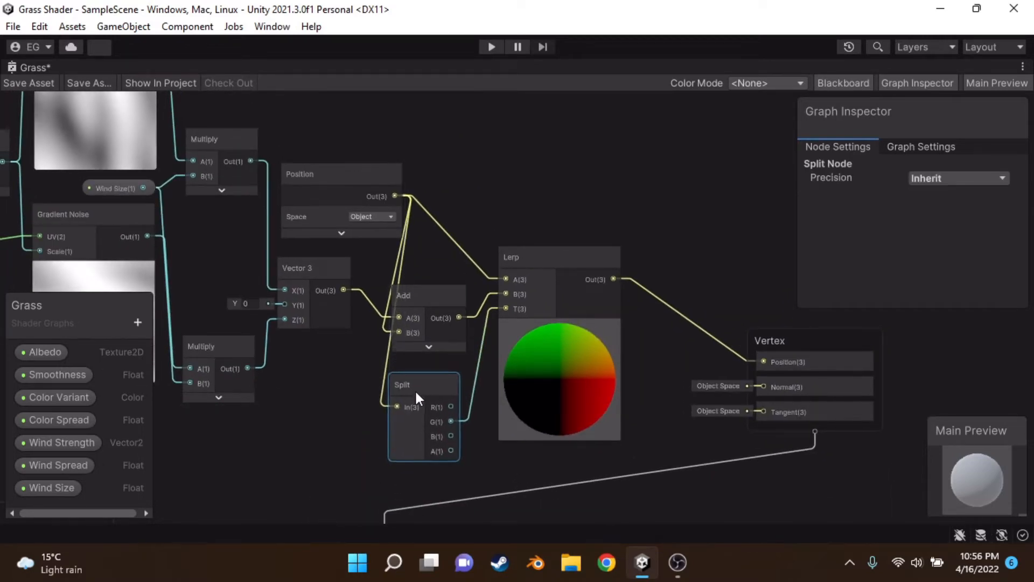
drag(422, 396, 393, 366)
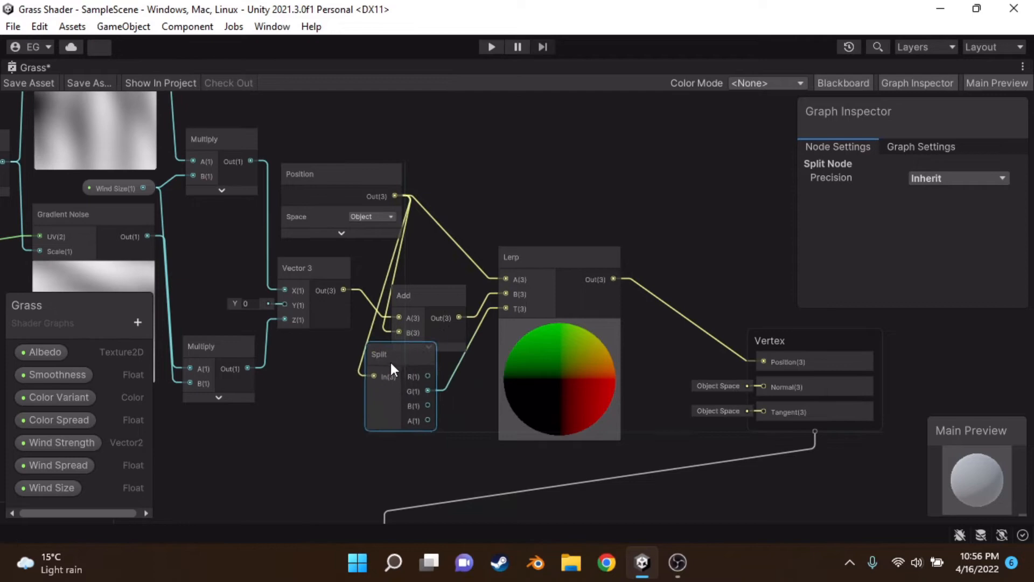
drag(379, 354, 393, 375)
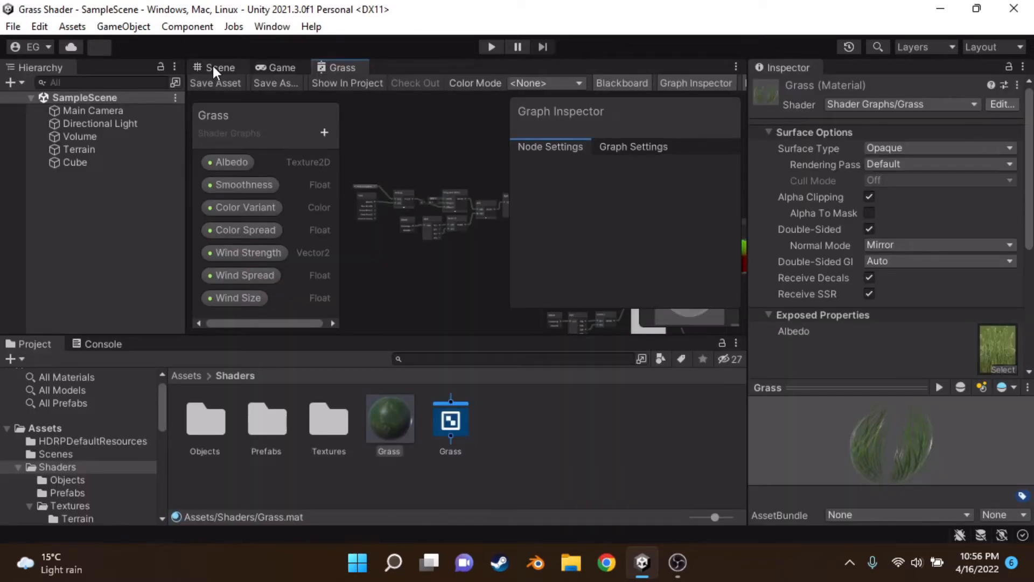
Show the Scene view of the grass terrain and start Play mode maximized
click(220, 67)
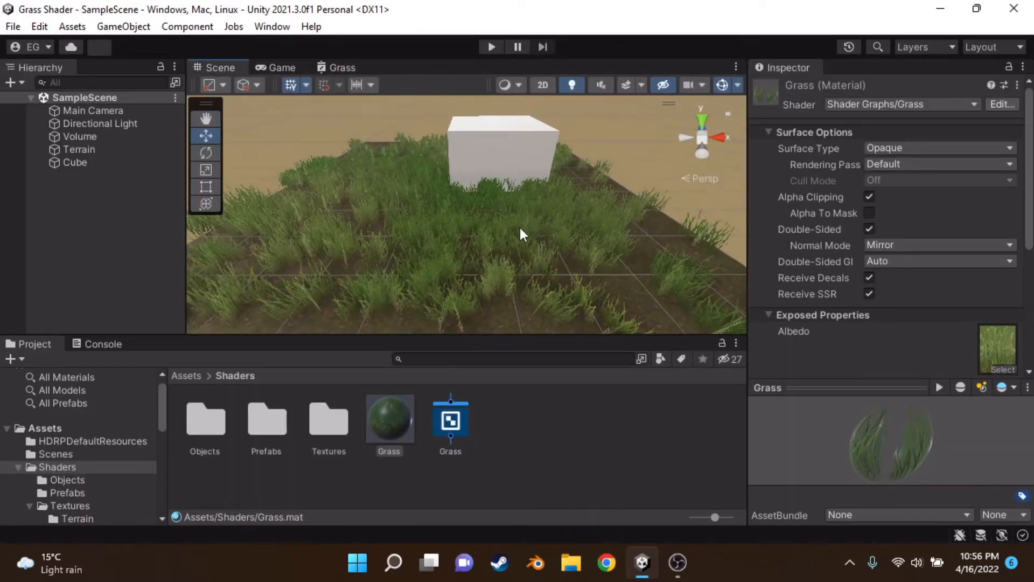
click(491, 47)
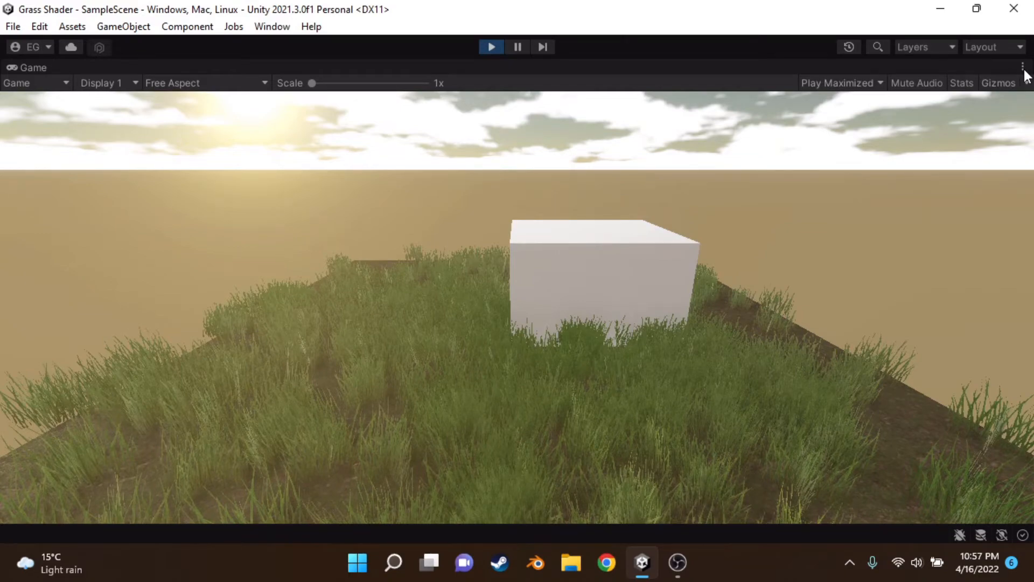
Shrink the running Game view back into the normal editor layout
click(1024, 67)
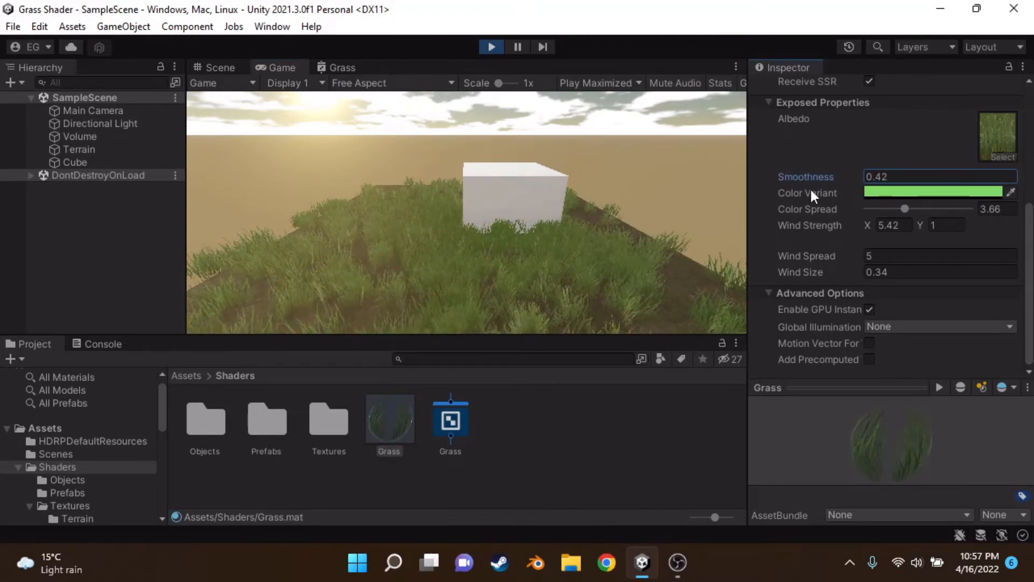
Set Smoothness to 0.61, nudge Color Spread back to 3.66, and set Wind Strength X to 3
text(0.61)
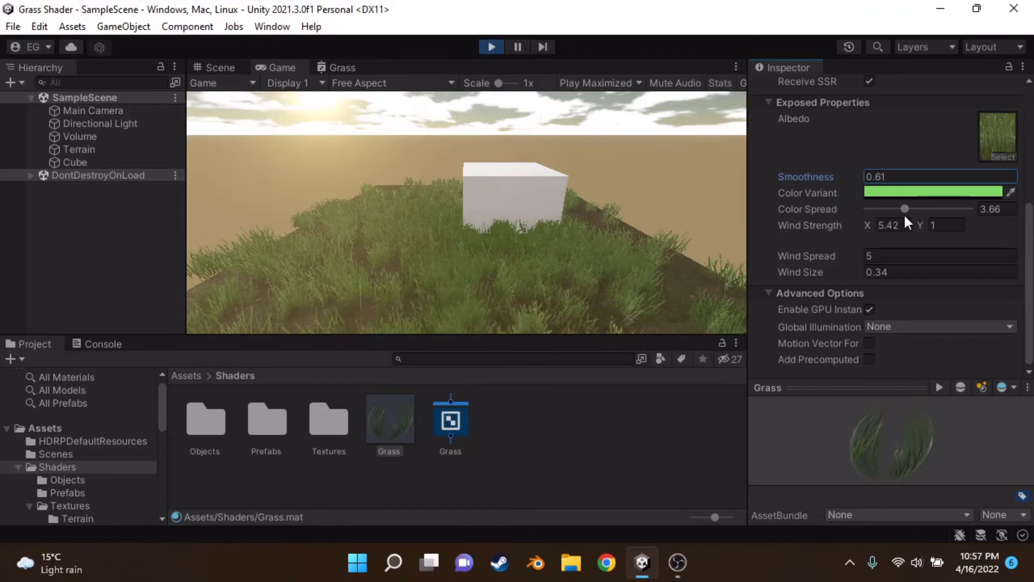
drag(904, 209, 871, 209)
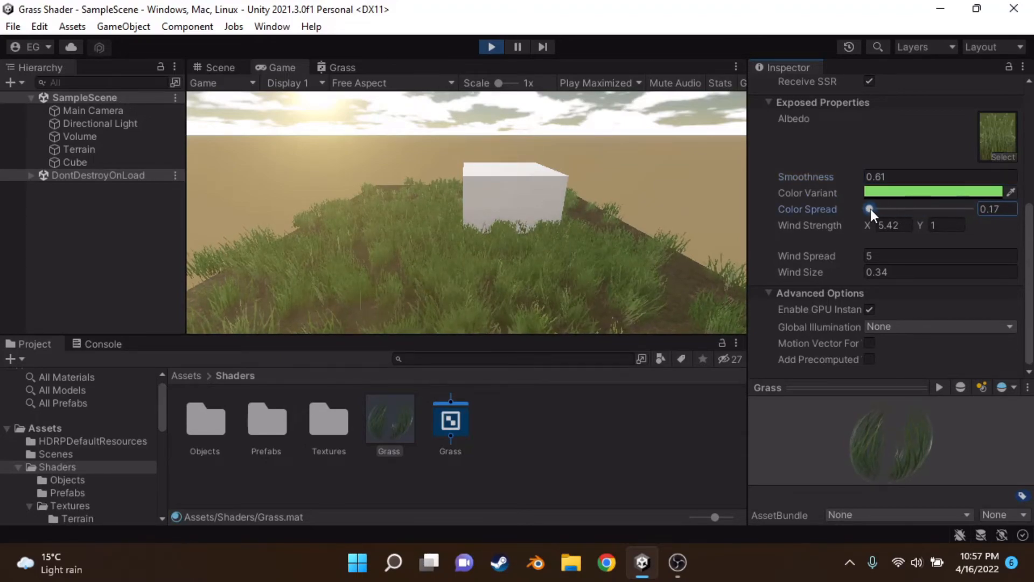
drag(871, 209, 905, 209)
text(12.04)
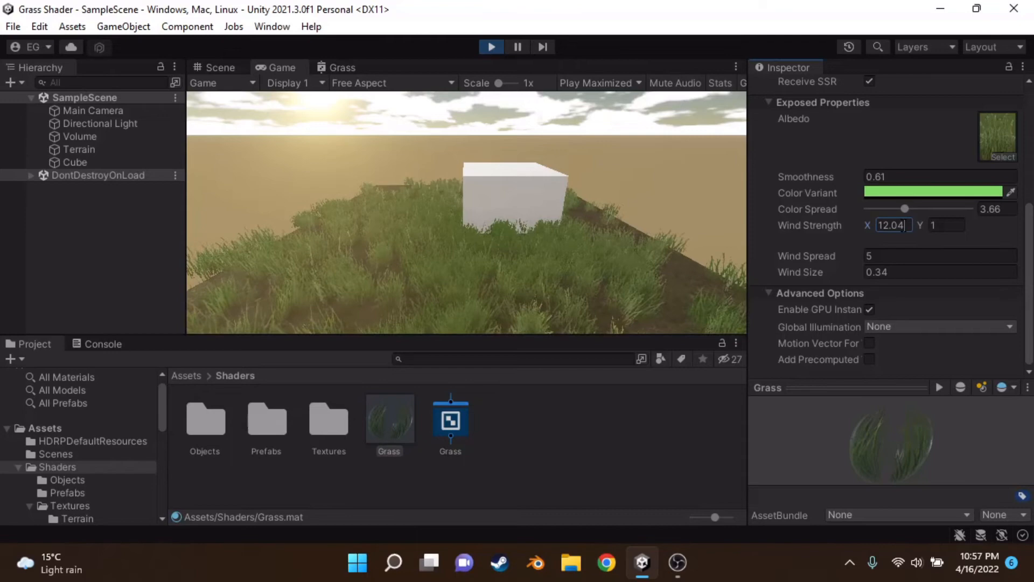
text(3)
click(941, 255)
text(27.1)
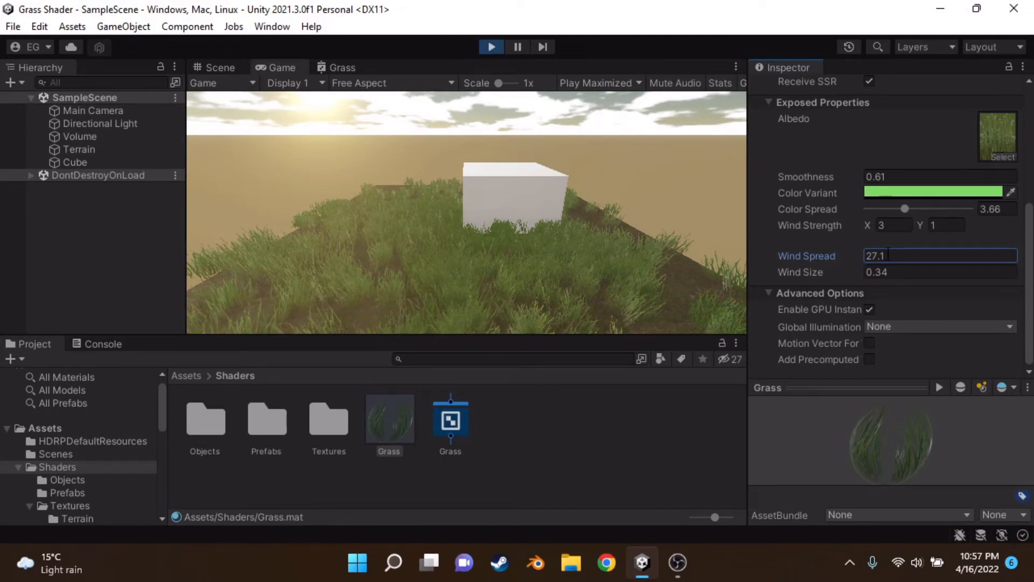
text(3)
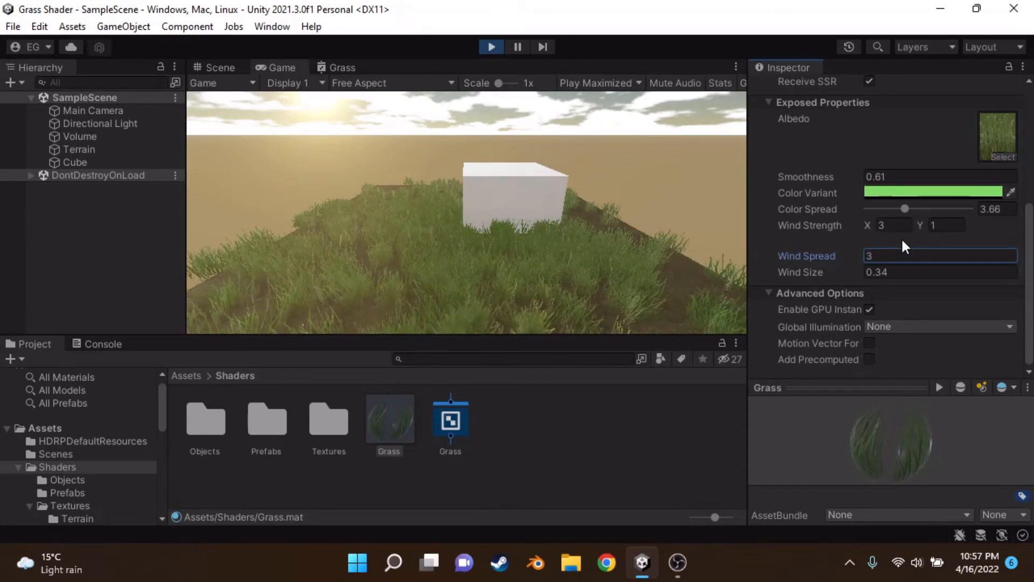
Try Wind Spread and Wind Size values (5, 2.3, 25.79, -0.7), settling Wind Size at 0.3
text(5)
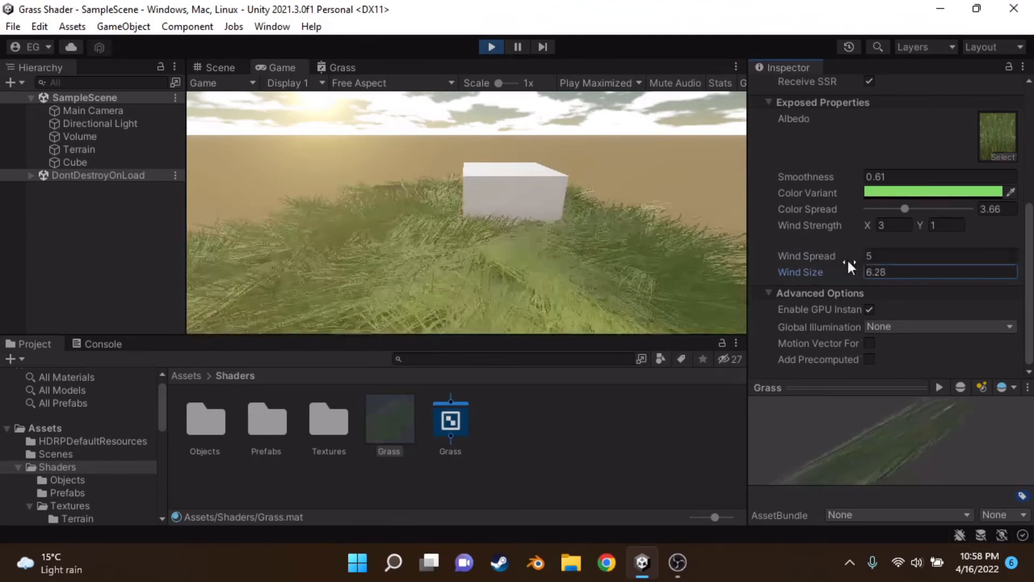
text(2.3)
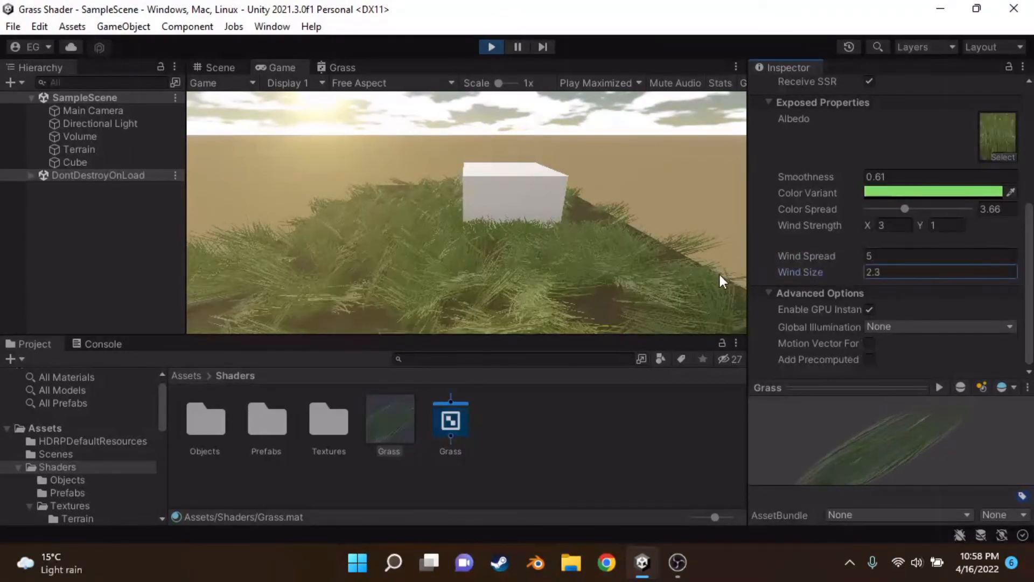
text(25.79)
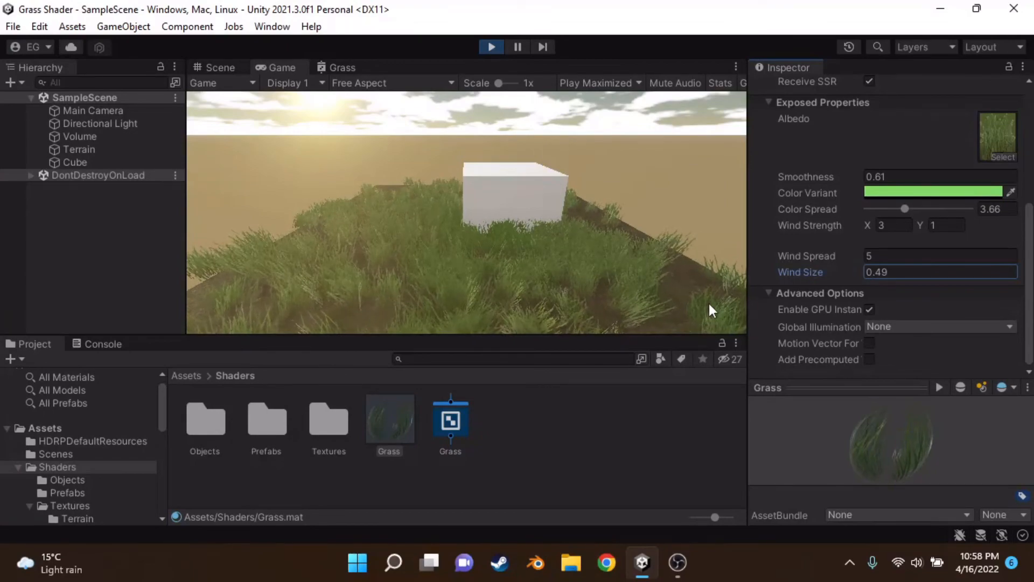
text(-0.7)
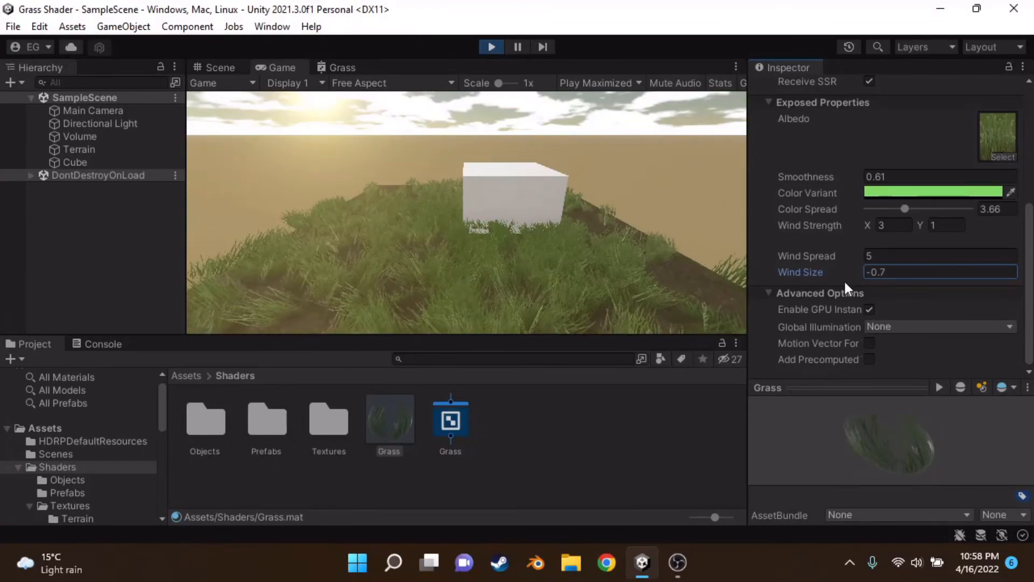
text(0.3)
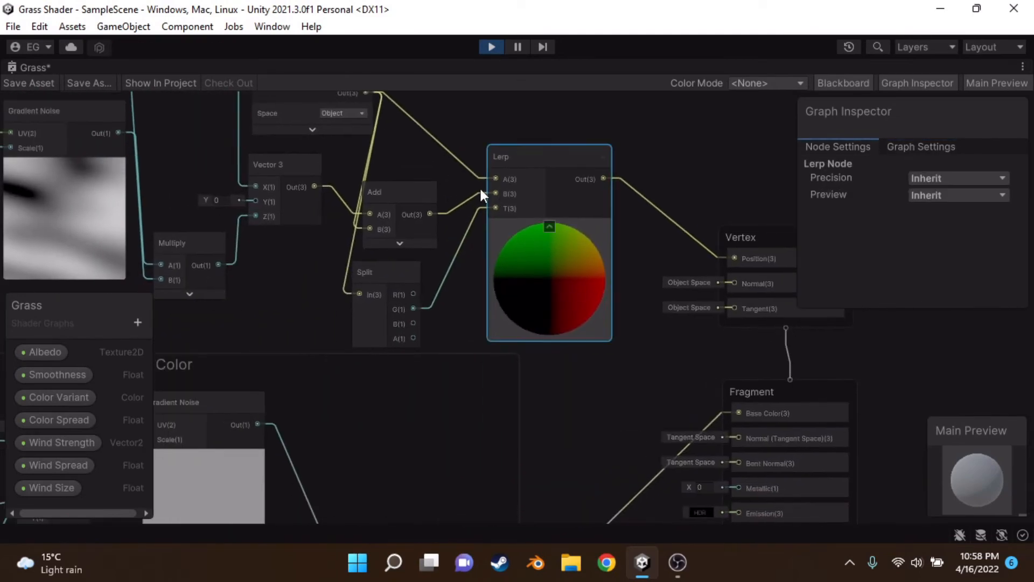
Pan across the vertex portion of the Grass shader graph before docking it again
drag(481, 195, 442, 301)
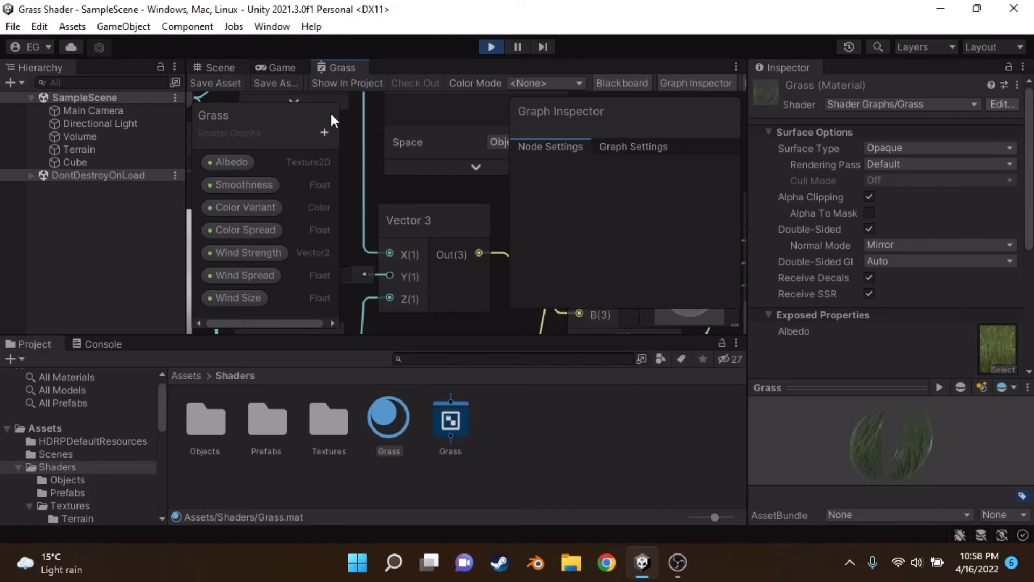
Orbit and zoom the Scene view to look down over the grassy terrain
click(215, 66)
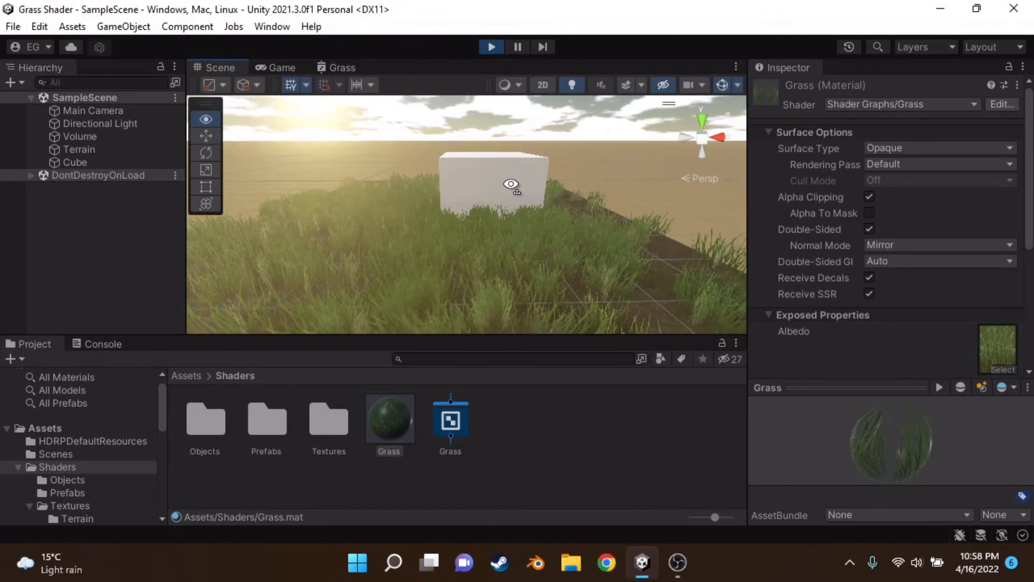
click(206, 135)
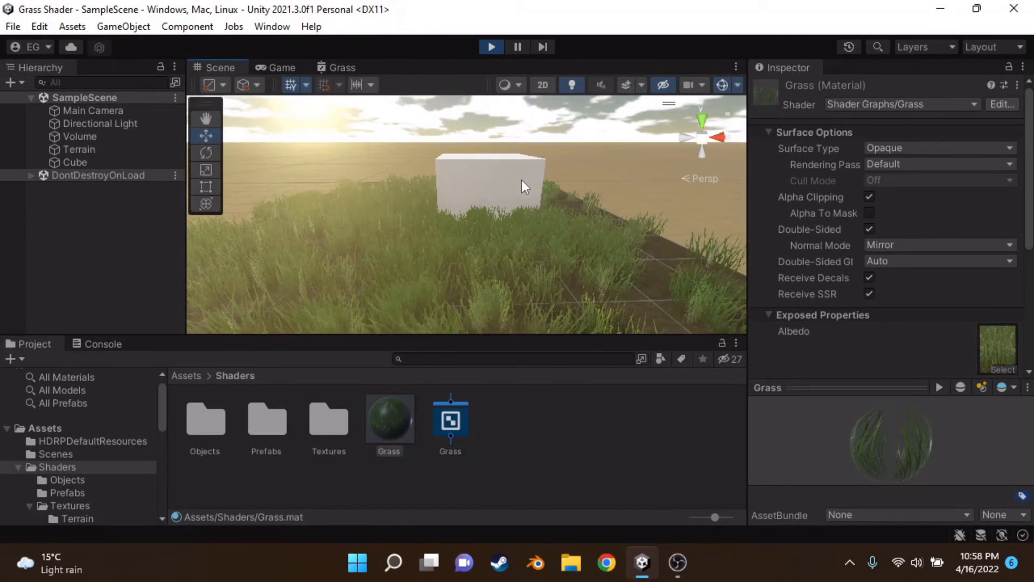
drag(521, 184, 495, 220)
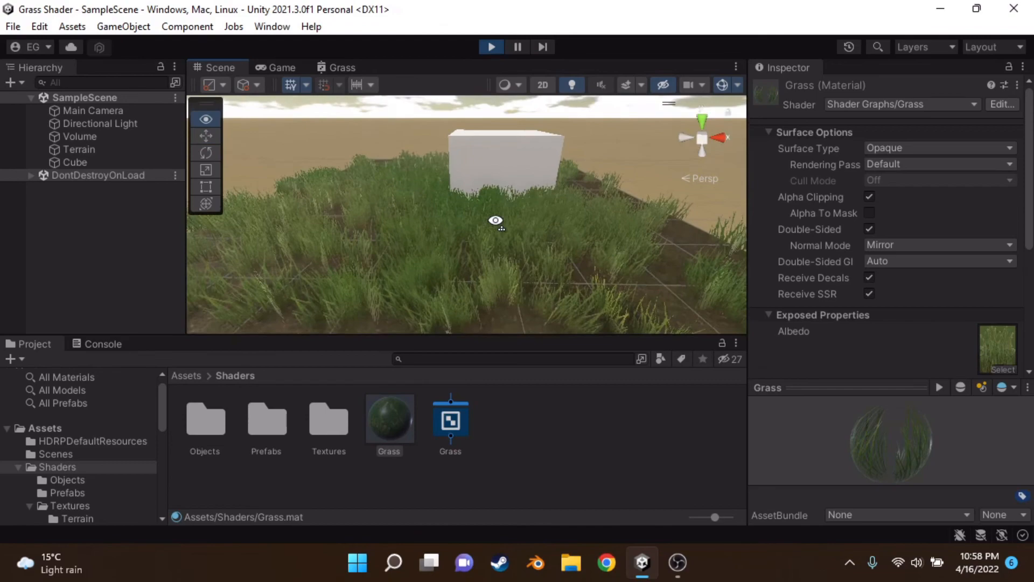
drag(495, 220, 504, 227)
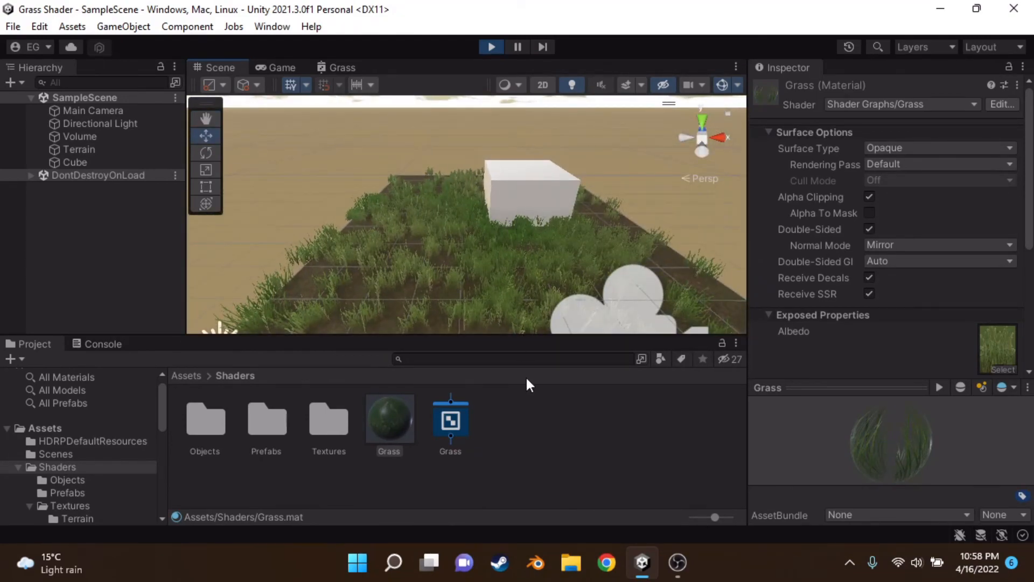
scroll(down, 3)
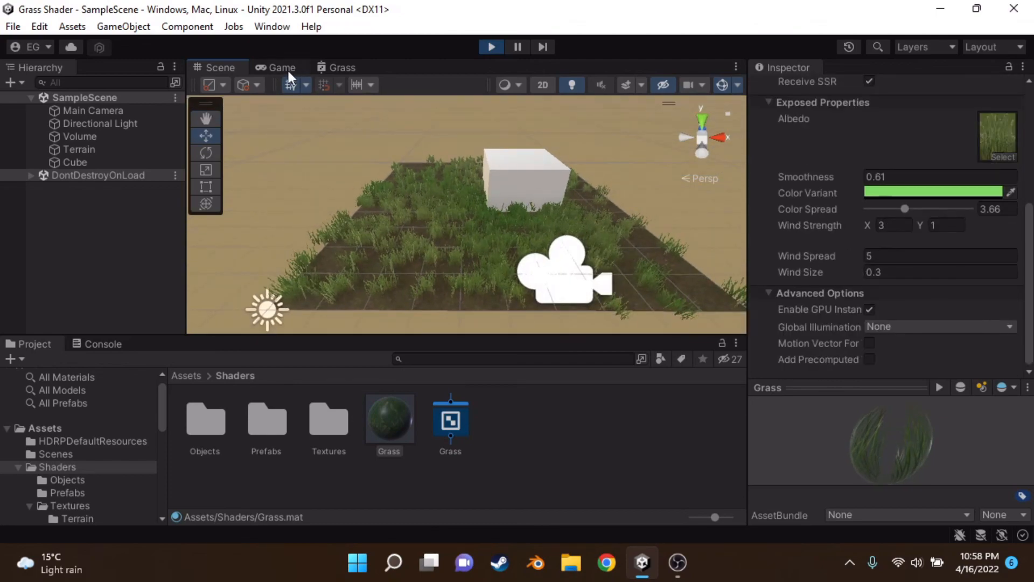
Return to the Game view to watch the running scene
click(282, 67)
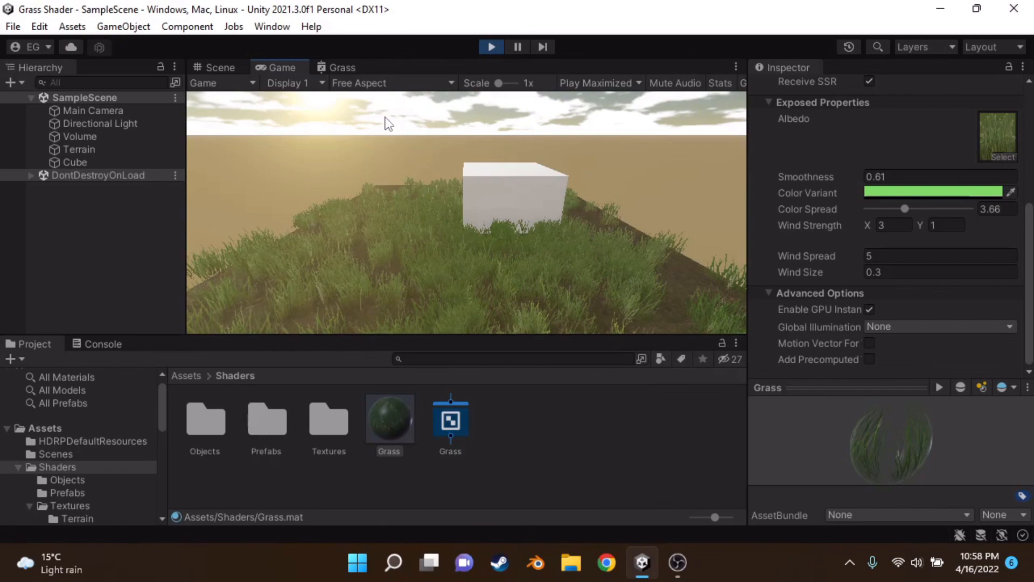